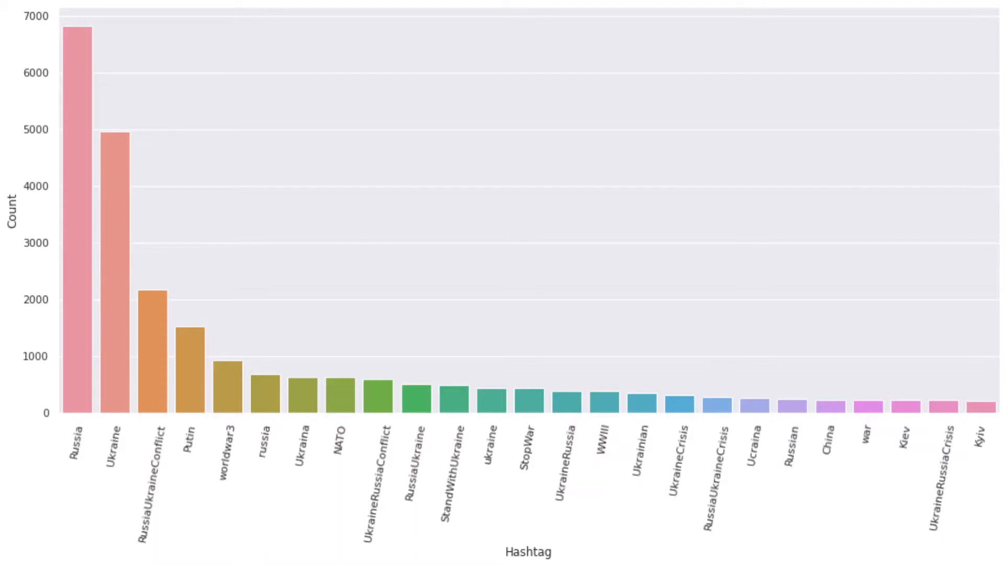
{"action": "mouse_move", "coordinate": [875, 268]}
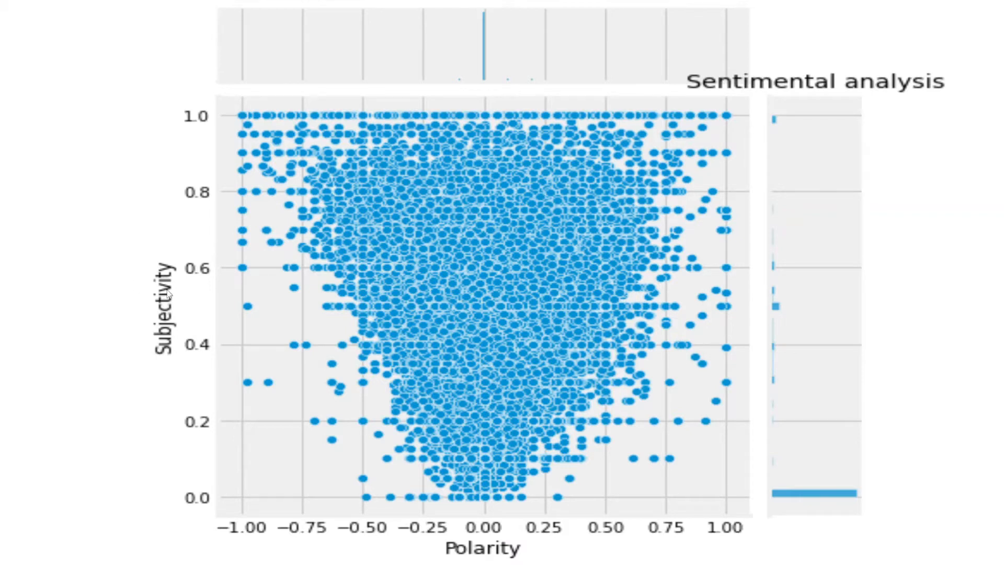
{"action": "mouse_move", "coordinate": [631, 559]}
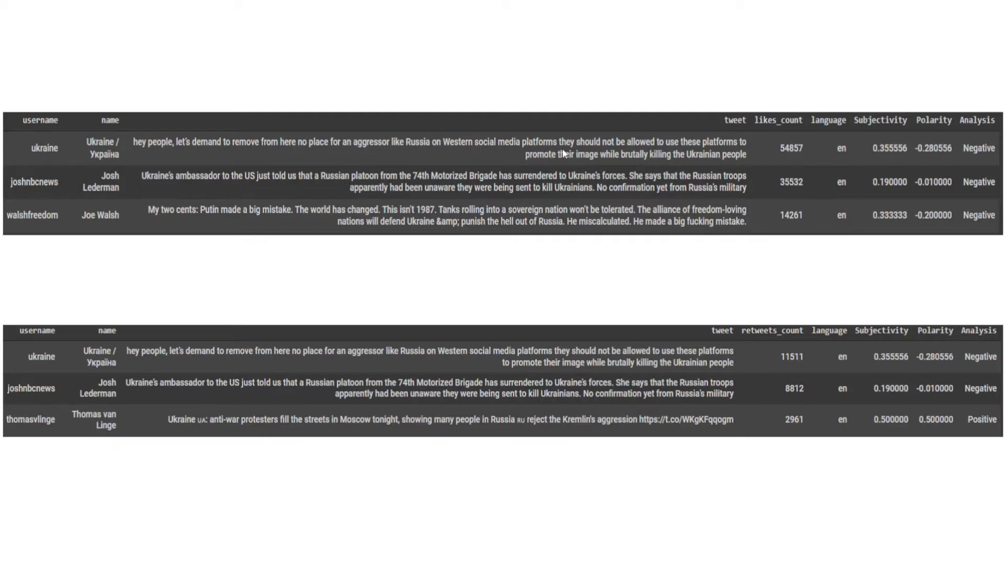
{"action": "mouse_move", "coordinate": [660, 160]}
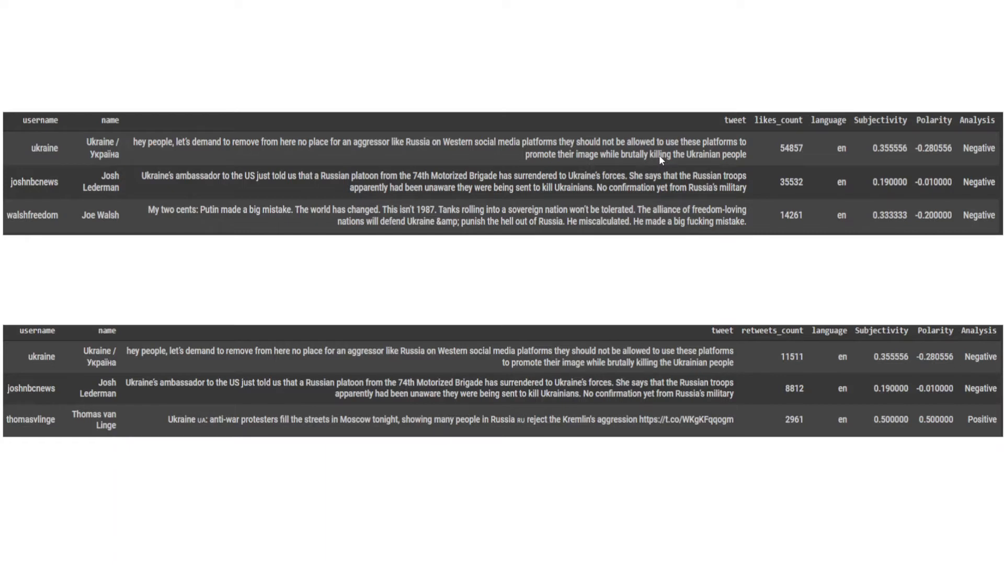
{"action": "mouse_move", "coordinate": [763, 232]}
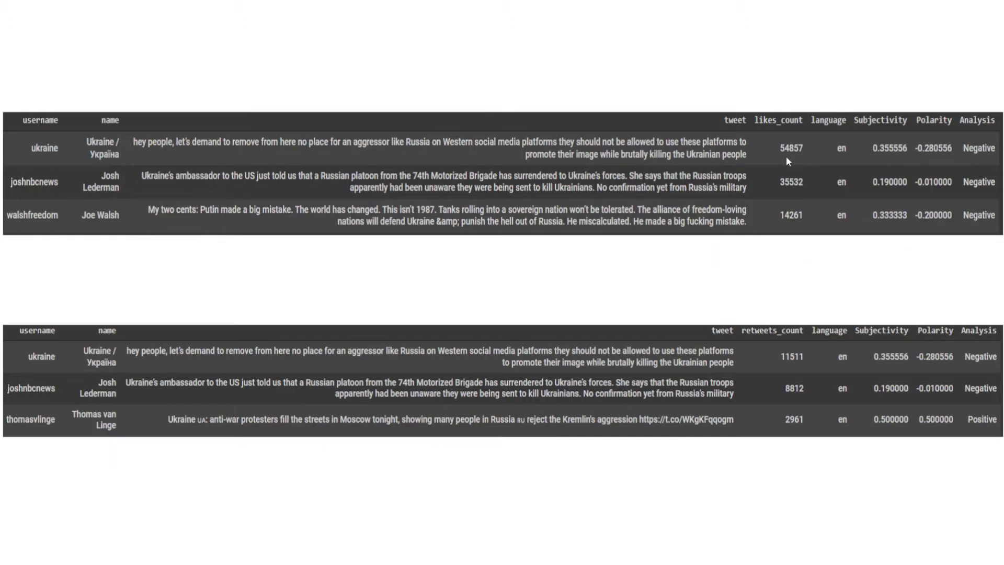
{"action": "mouse_move", "coordinate": [770, 383]}
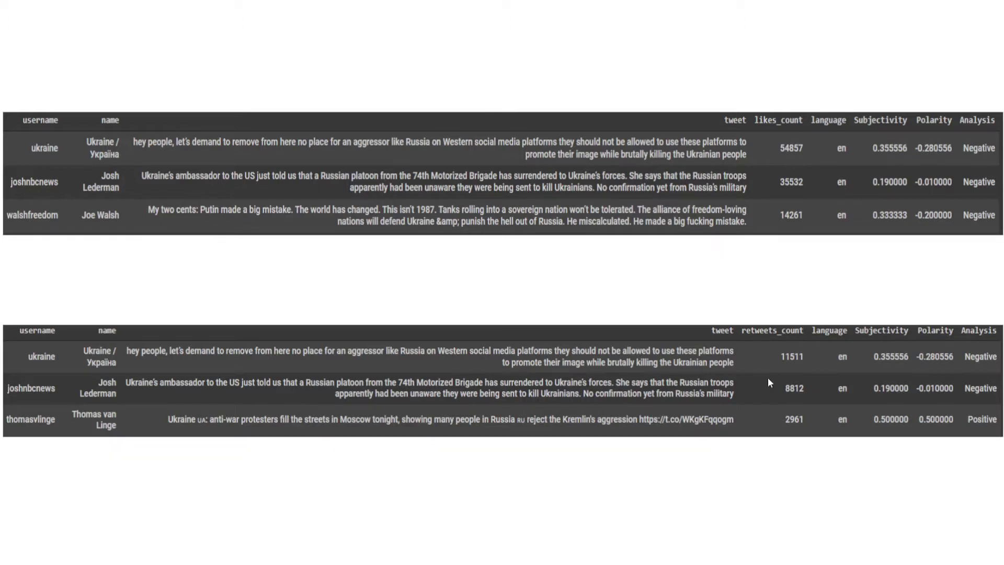
{"action": "mouse_move", "coordinate": [817, 395]}
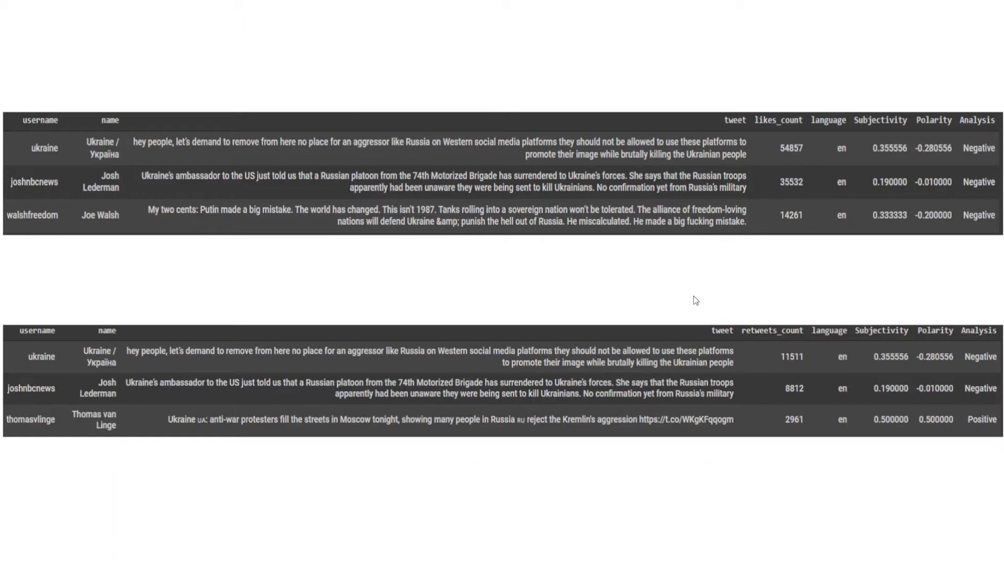
{"action": "mouse_move", "coordinate": [832, 500]}
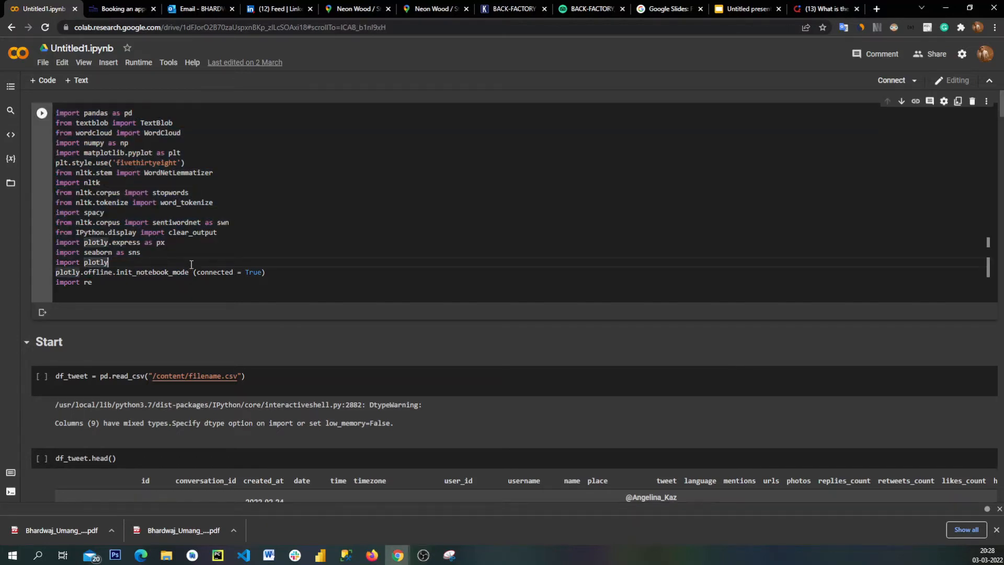
Scroll from the library imports down to the Start section loading the tweet CSV
{"action": "scroll", "scroll_direction": "down", "scroll_amount": 3}
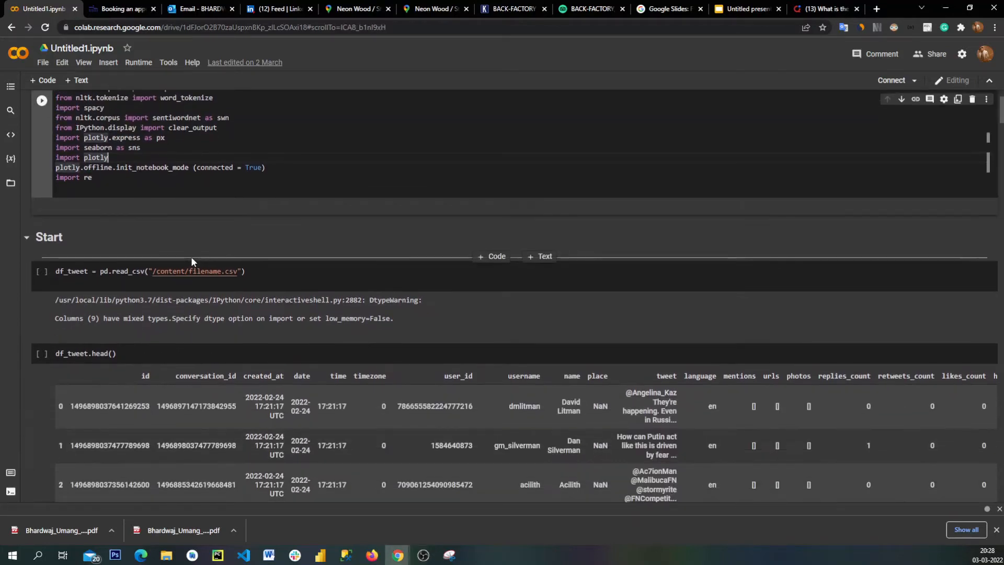
{"action": "scroll", "scroll_direction": "down", "scroll_amount": 3}
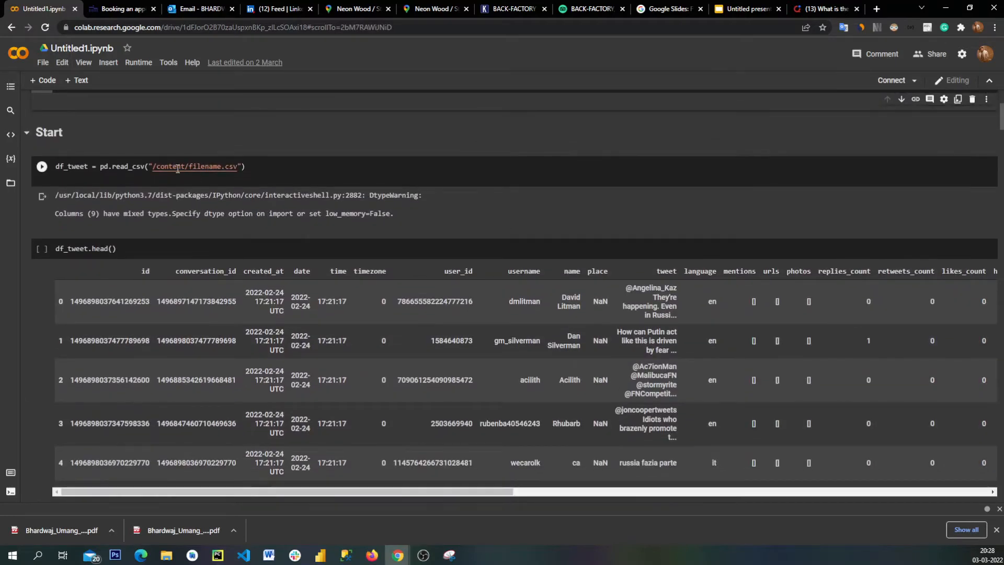
{"action": "scroll", "scroll_direction": "down", "scroll_amount": 3}
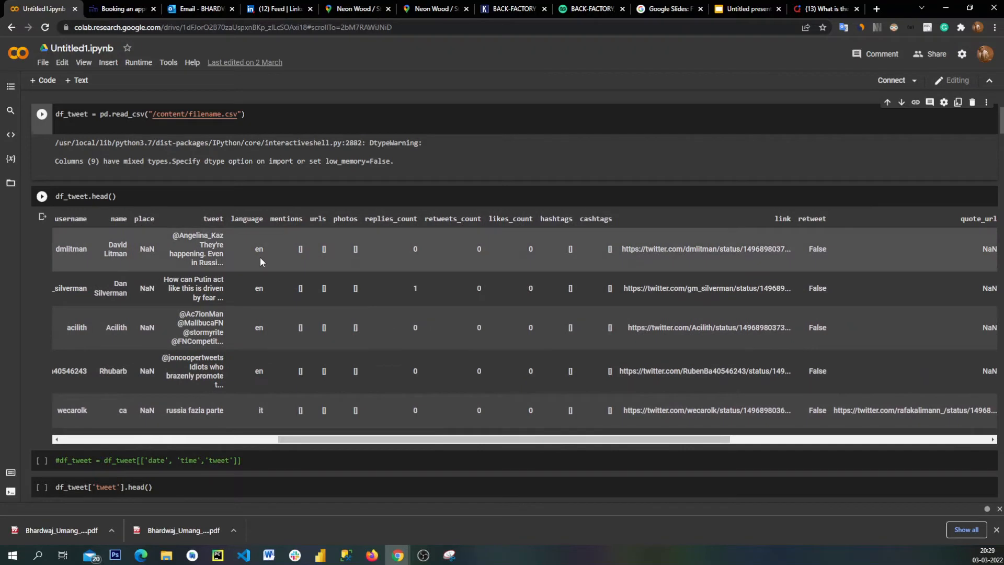
{"action": "mouse_move", "coordinate": [318, 215]}
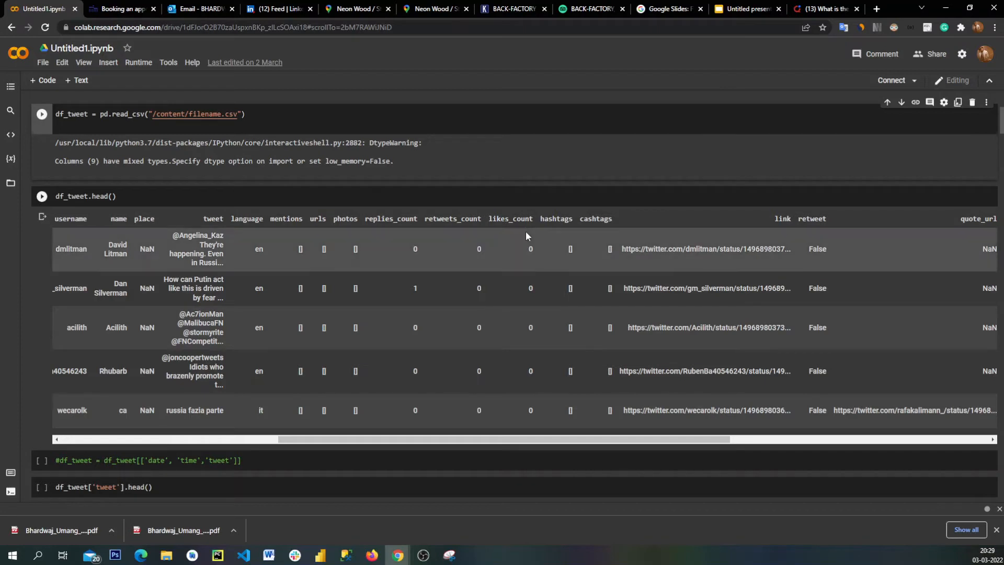
{"action": "mouse_move", "coordinate": [616, 413]}
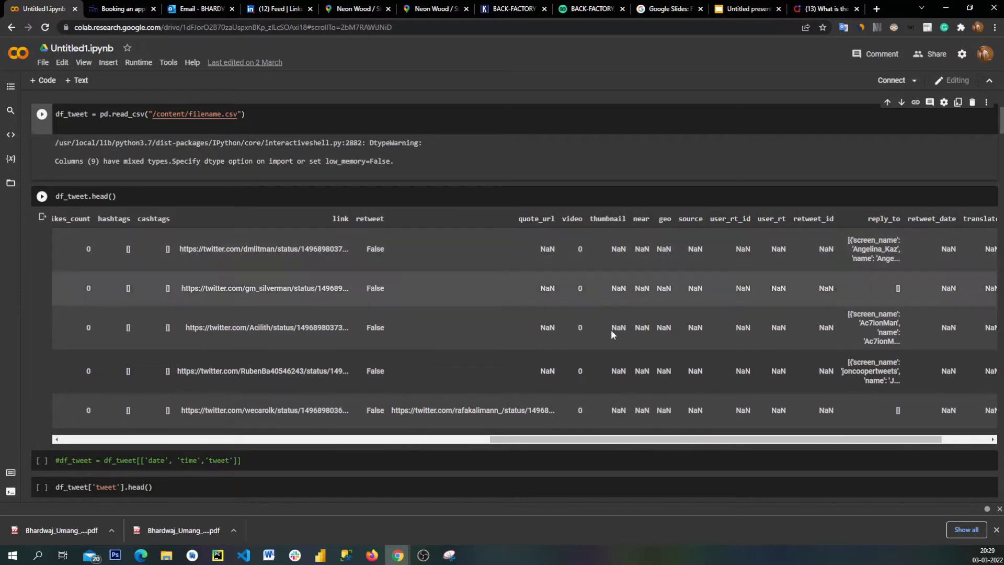
Scroll the df_tweet.head() preview right to the quote URL, video, geo and reply-to columns
{"action": "scroll", "scroll_direction": "right", "scroll_amount": 3}
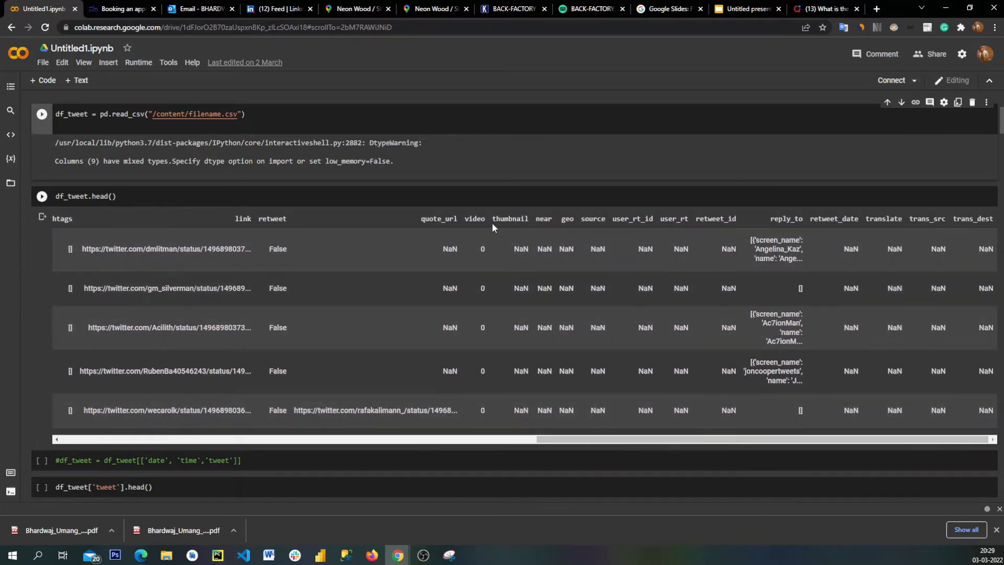
{"action": "mouse_move", "coordinate": [558, 213]}
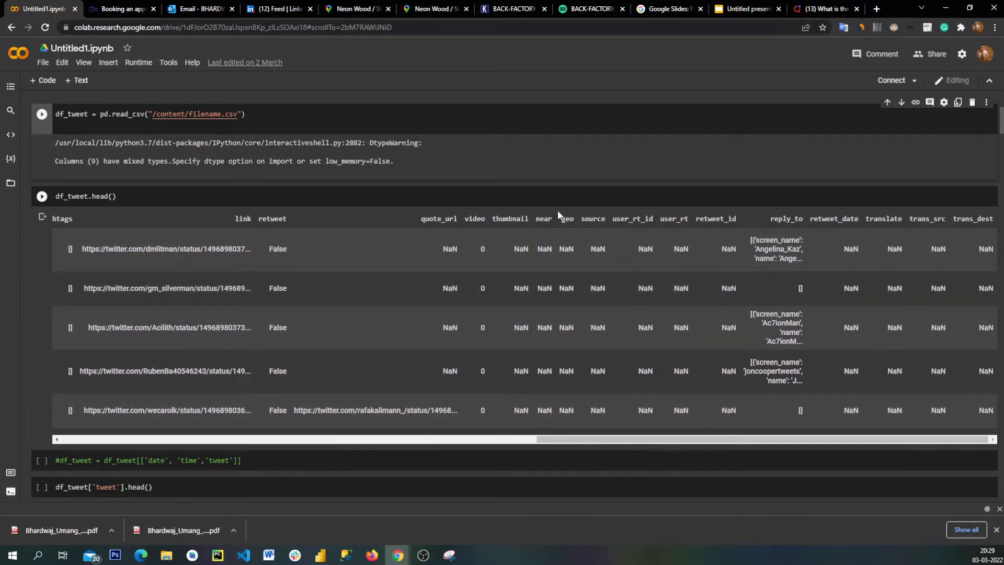
{"action": "mouse_move", "coordinate": [637, 229]}
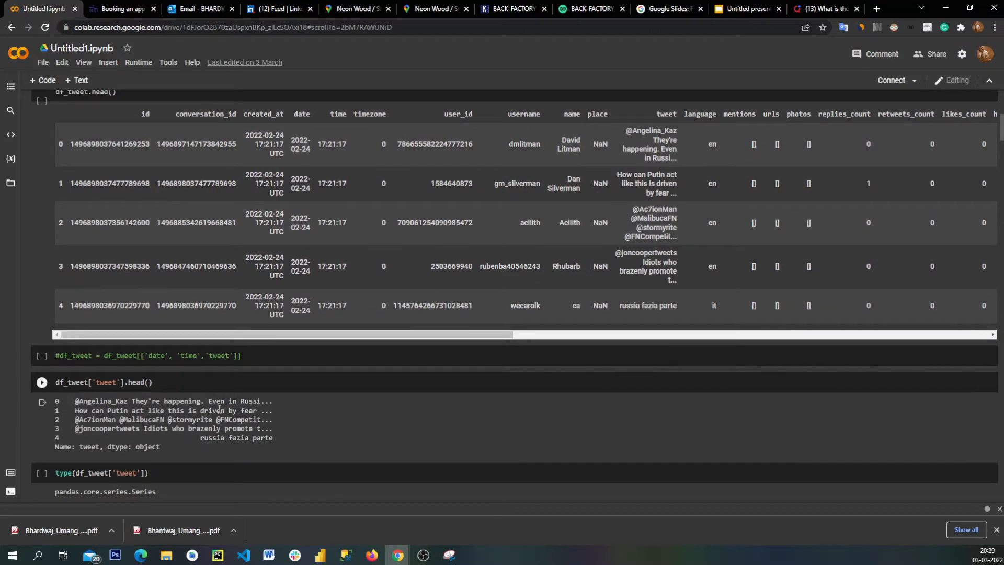
Move past hashtag_extract and generate_hashtag_freqdist to the top-hashtags bar chart and cleanText cell
{"action": "scroll", "scroll_direction": "down", "scroll_amount": 3}
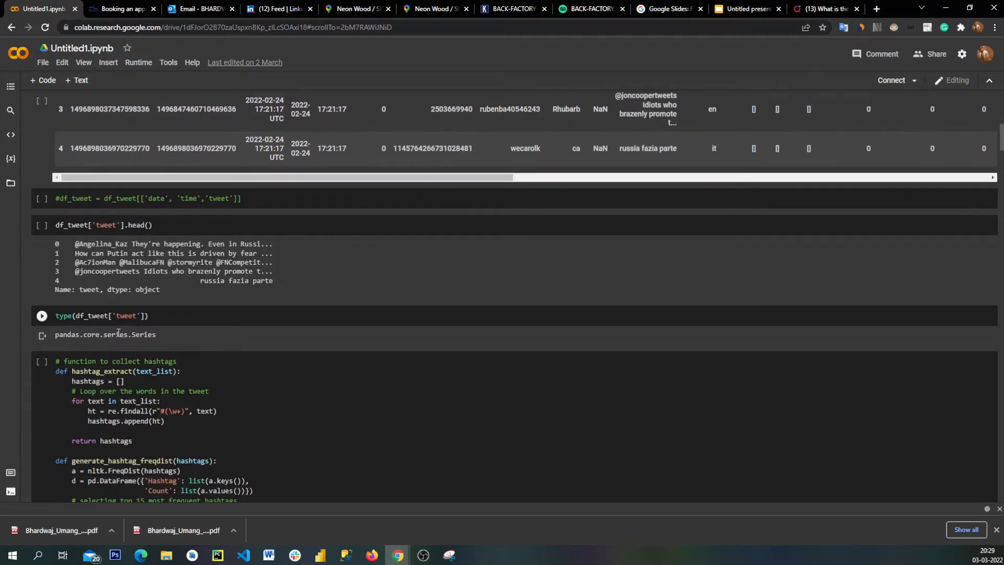
{"action": "scroll", "scroll_direction": "down", "scroll_amount": 3}
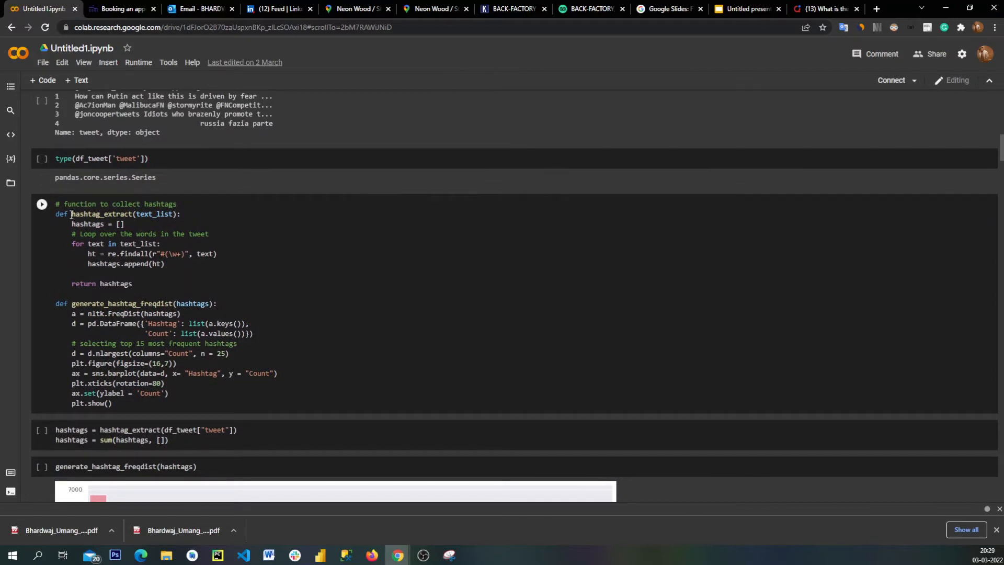
{"action": "left_click", "coordinate": [141, 213]}
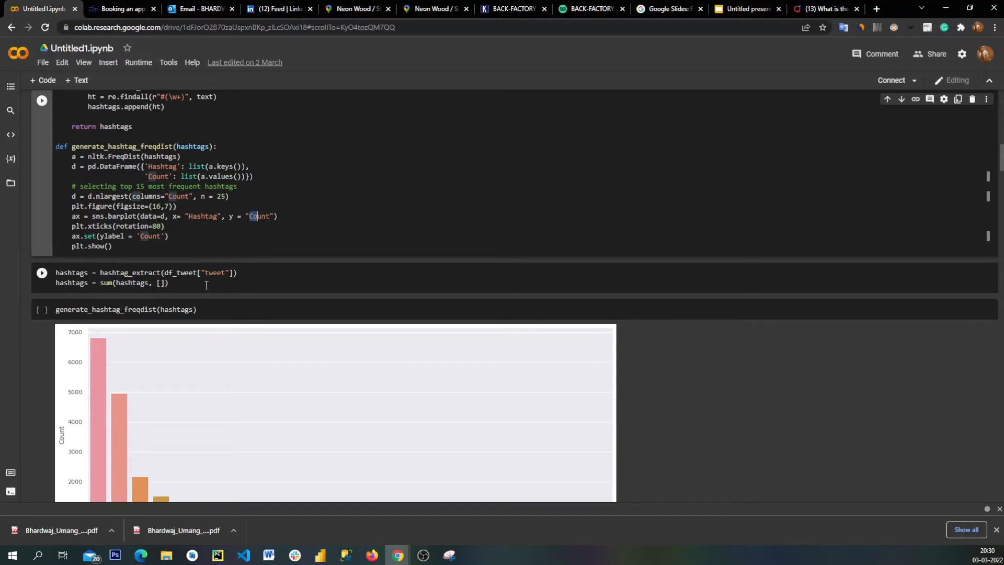
{"action": "scroll", "scroll_direction": "down", "scroll_amount": 3}
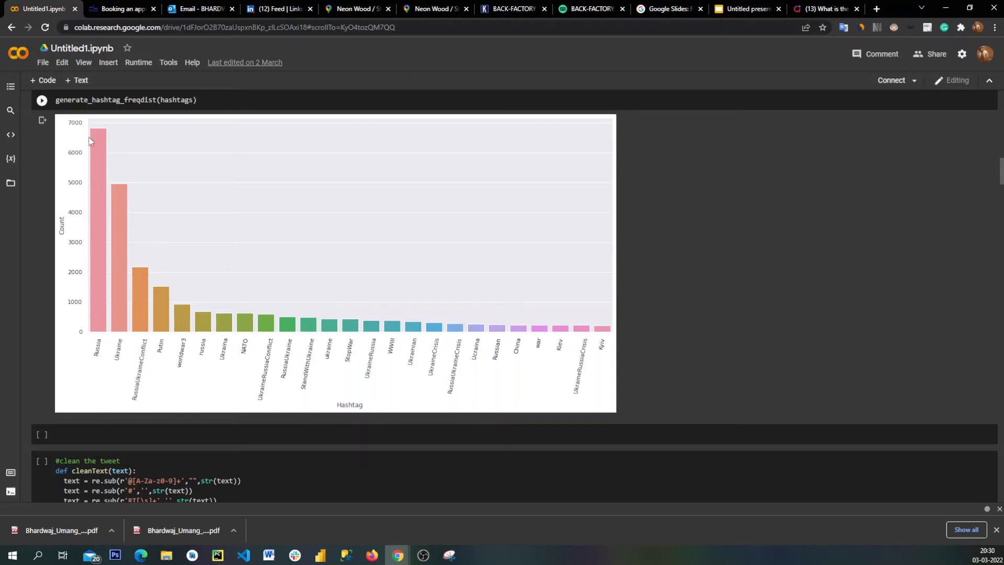
{"action": "mouse_move", "coordinate": [100, 135]}
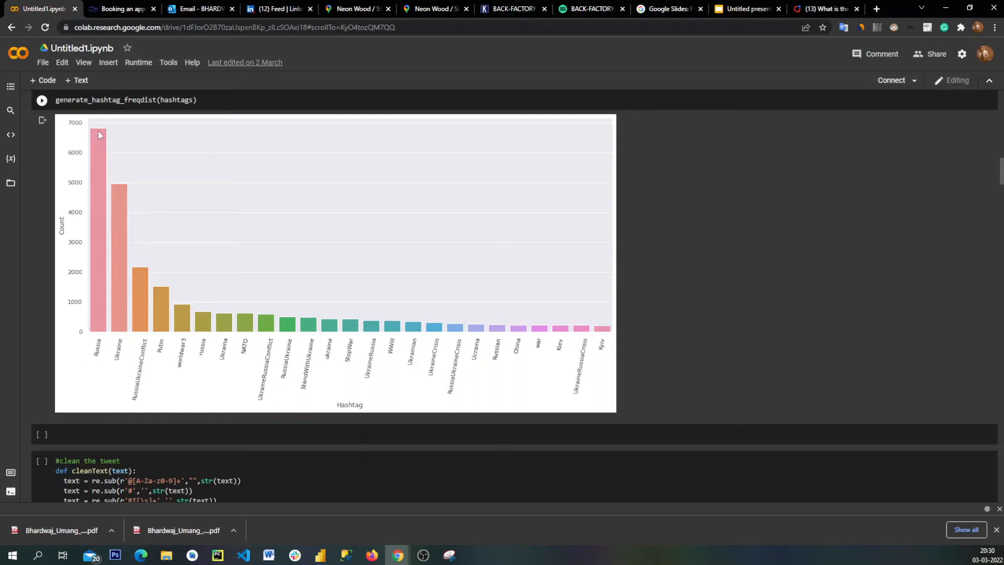
{"action": "mouse_move", "coordinate": [38, 371]}
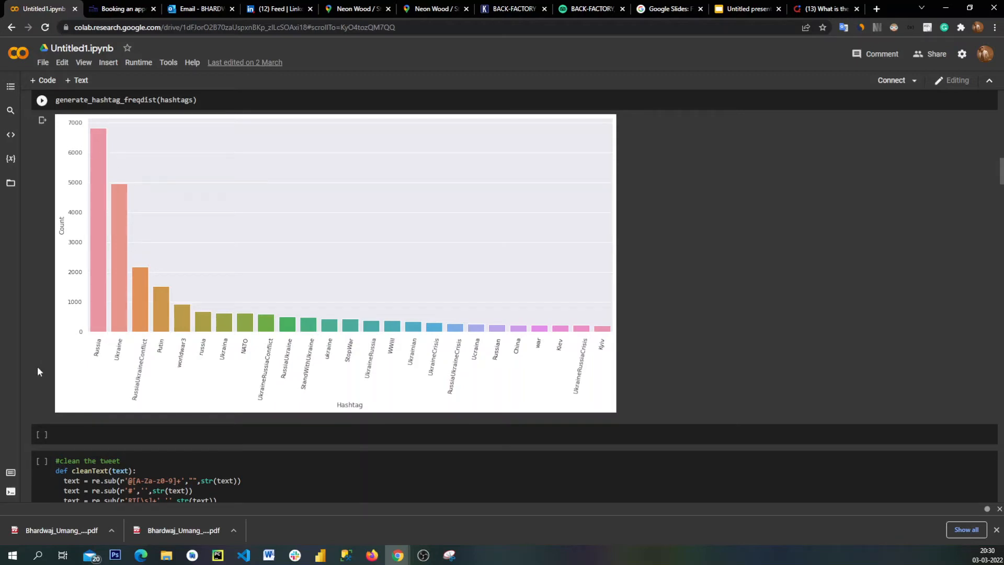
{"action": "mouse_move", "coordinate": [105, 352]}
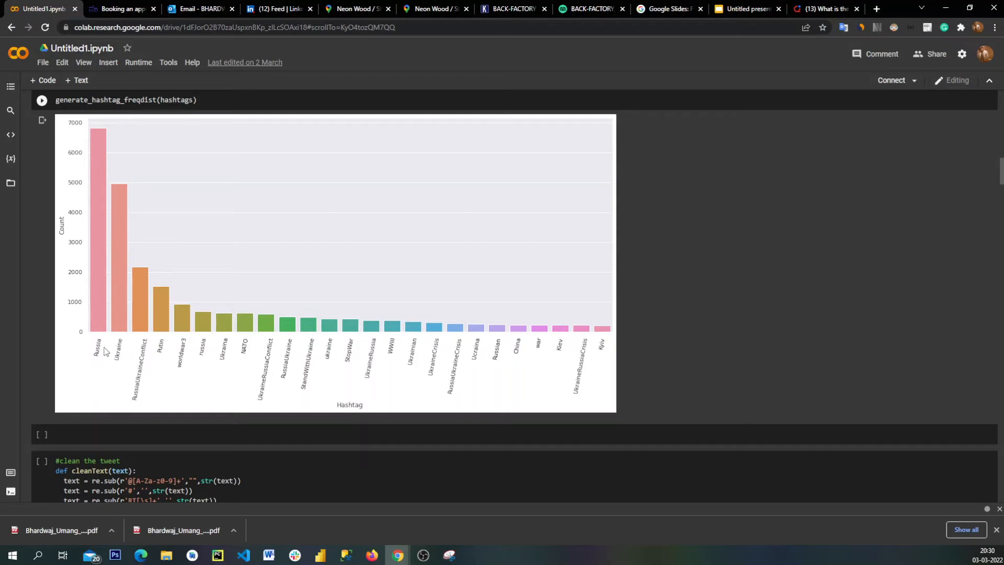
{"action": "mouse_move", "coordinate": [112, 359]}
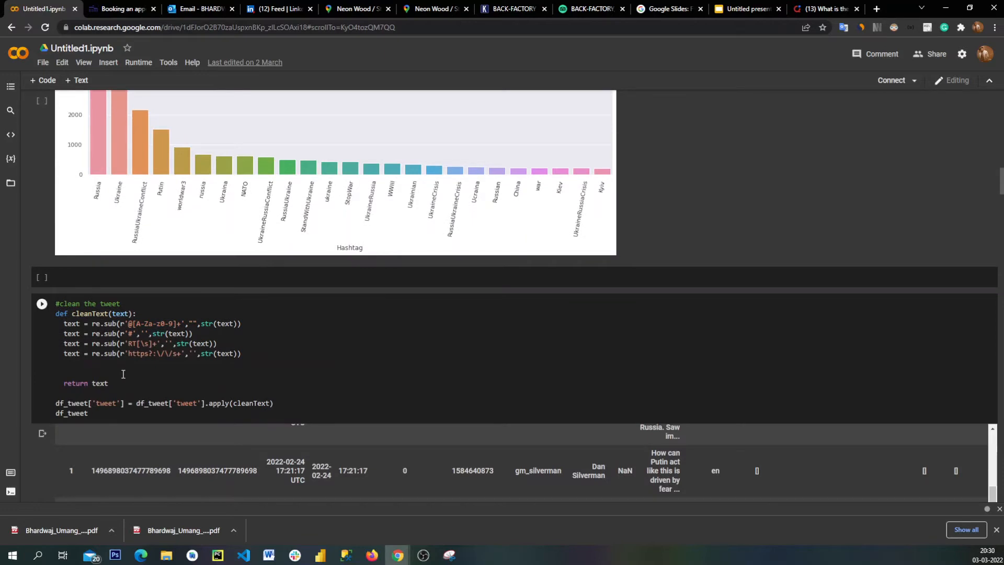
Scroll through the cleaned df_tweet table to its final rows near index 100000 and the word cloud
{"action": "scroll", "scroll_direction": "down", "scroll_amount": 3}
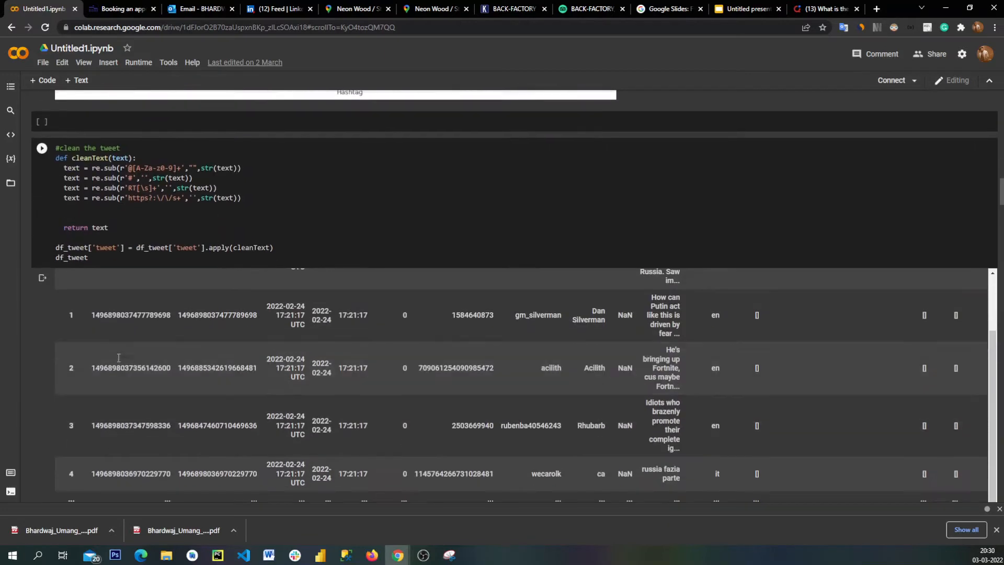
{"action": "scroll", "scroll_direction": "down", "scroll_amount": 3}
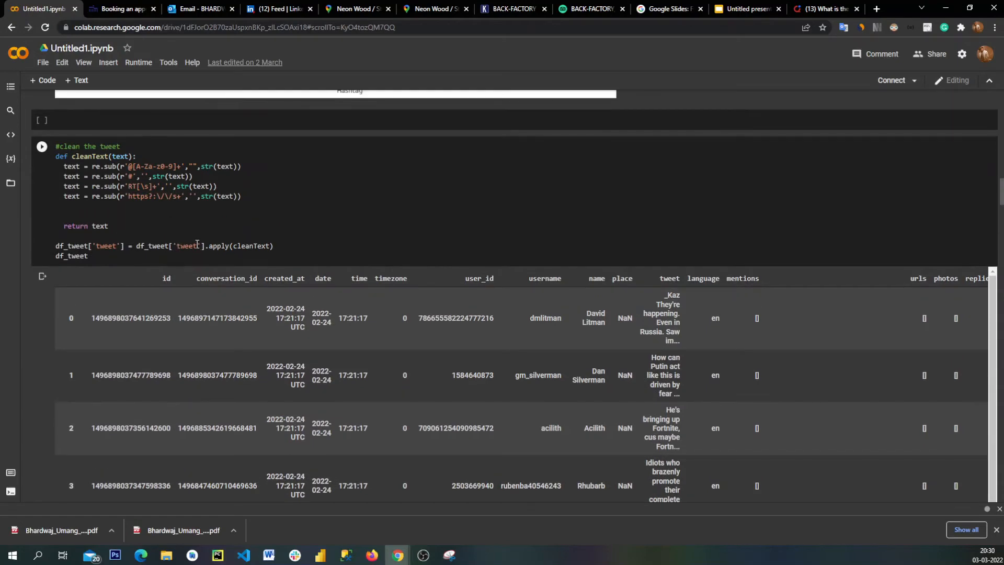
{"action": "scroll", "scroll_direction": "down", "scroll_amount": 3}
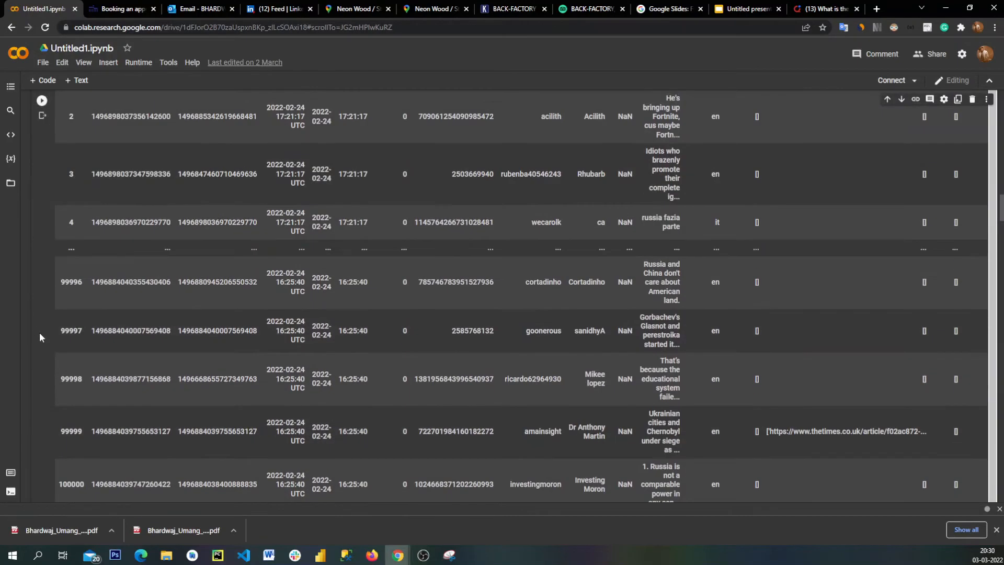
{"action": "scroll", "scroll_direction": "down", "scroll_amount": 3}
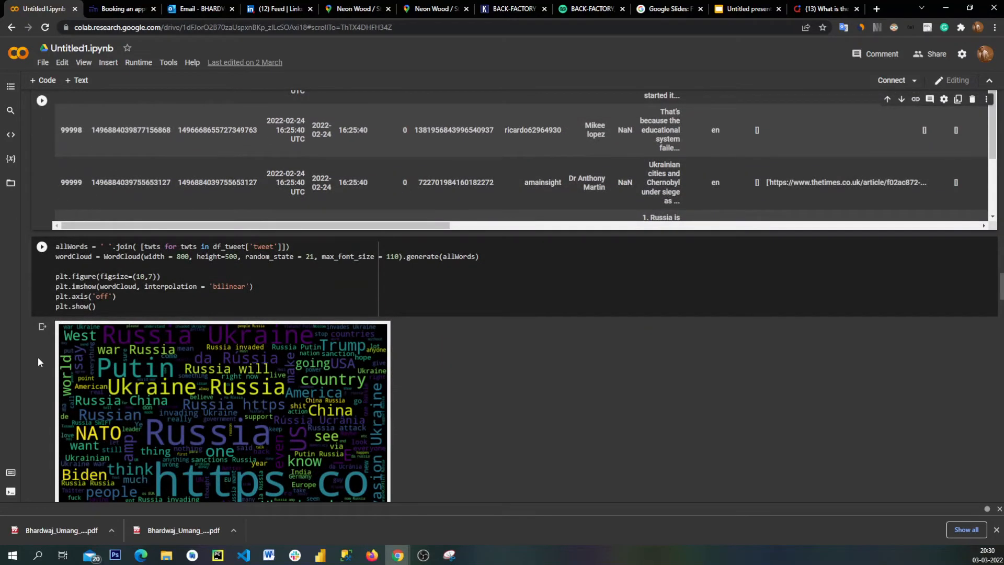
Scroll past the word cloud to the seaborn countplot of tweets per language
{"action": "scroll", "scroll_direction": "down", "scroll_amount": 3}
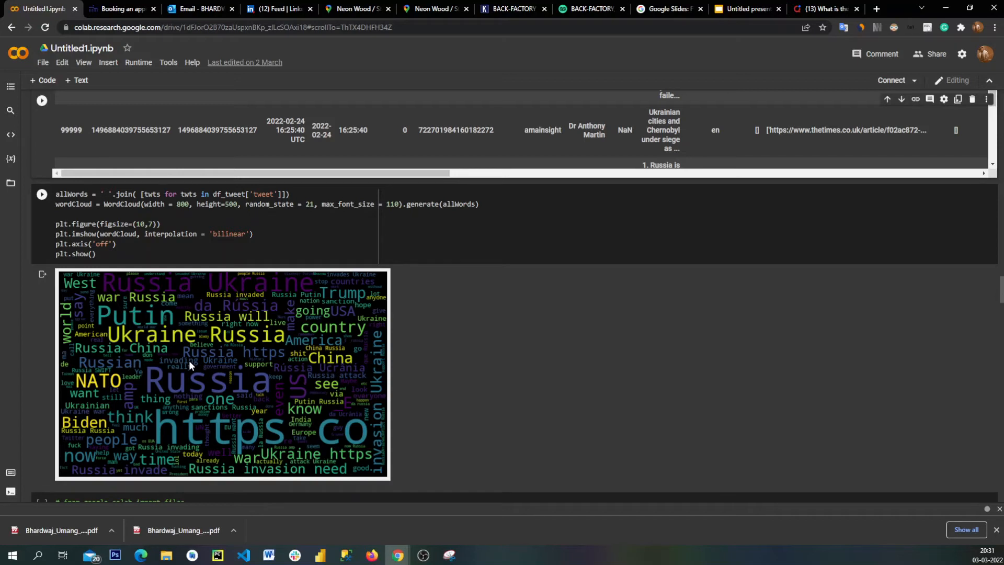
{"action": "mouse_move", "coordinate": [192, 310]}
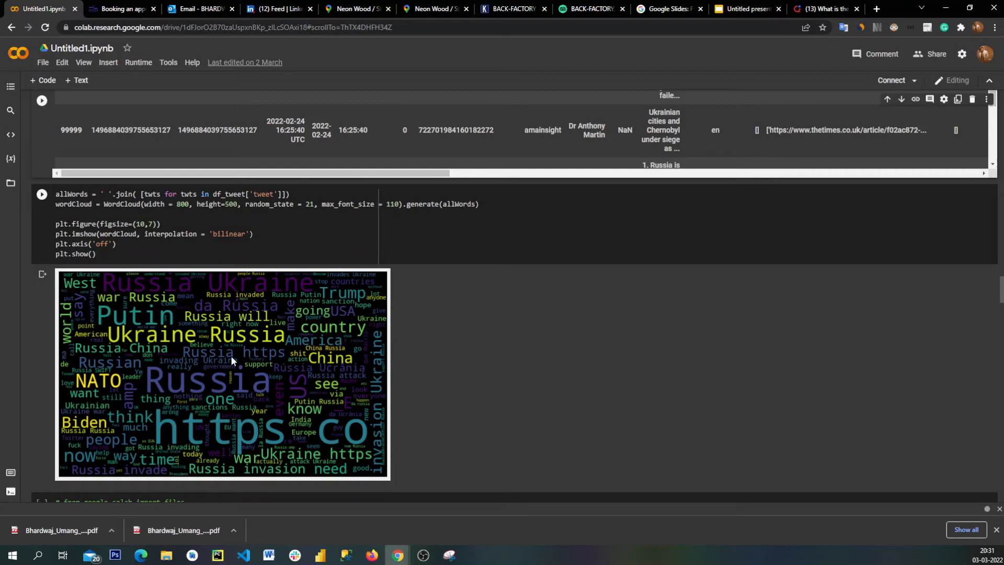
{"action": "mouse_move", "coordinate": [255, 374]}
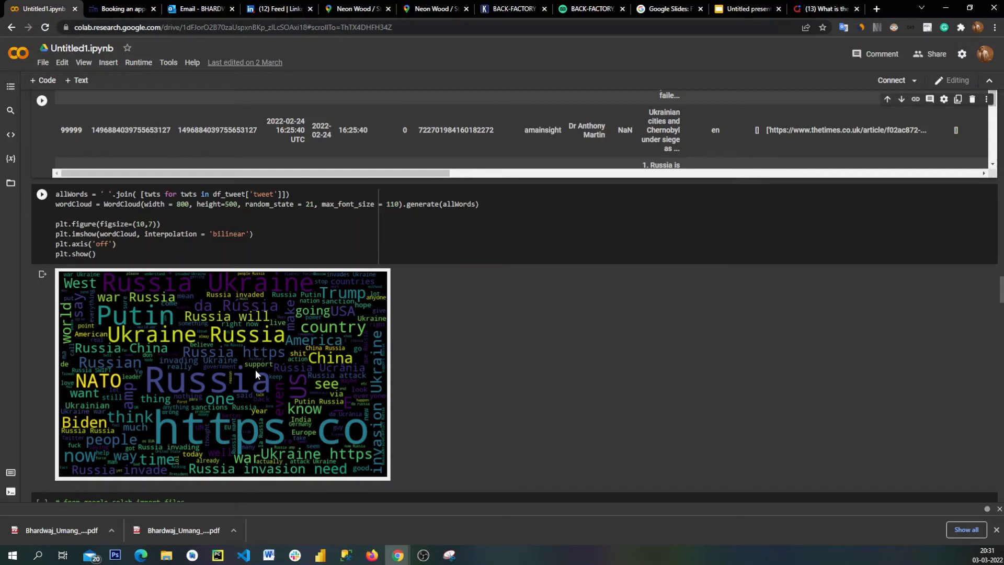
{"action": "mouse_move", "coordinate": [225, 385]}
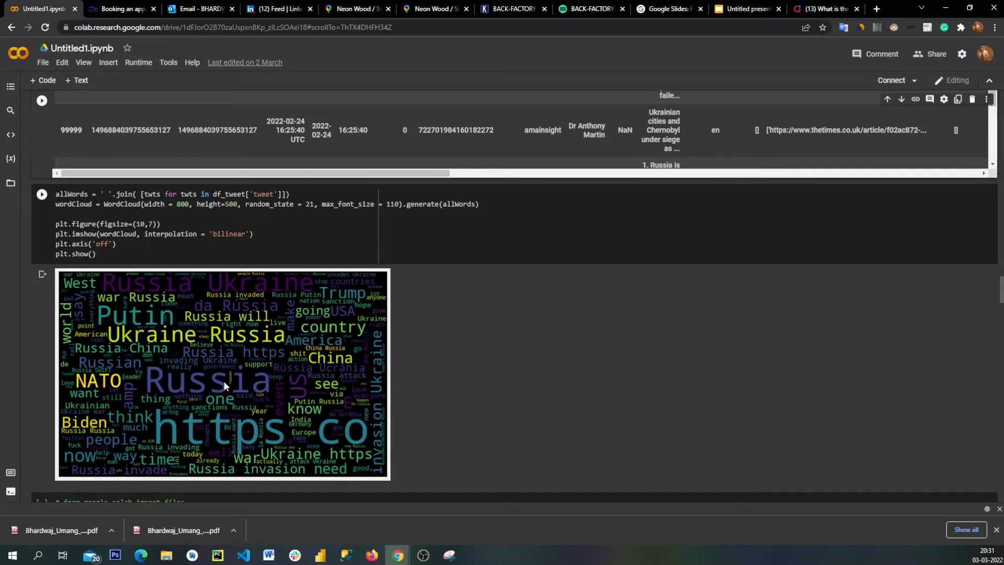
{"action": "mouse_move", "coordinate": [127, 406]}
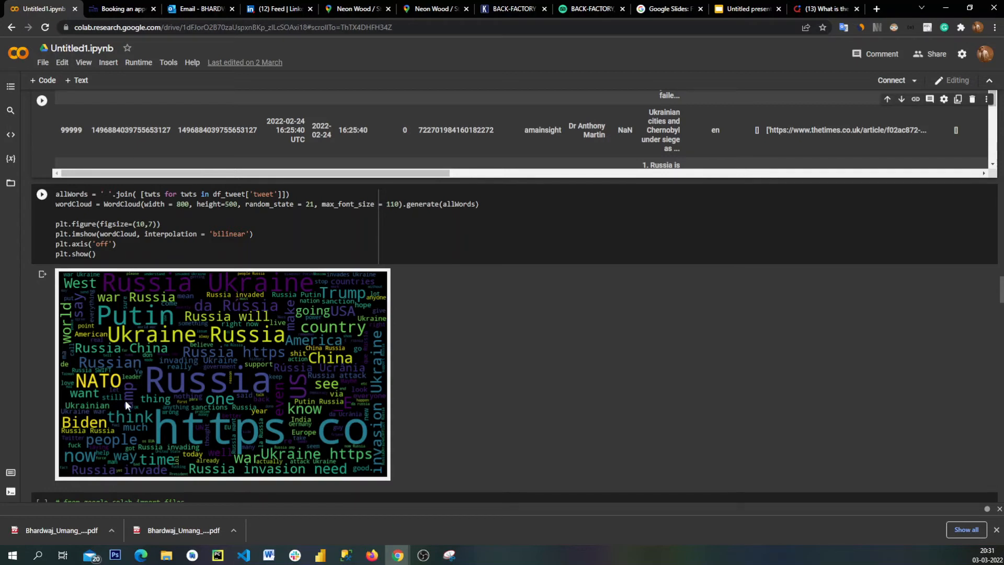
{"action": "mouse_move", "coordinate": [323, 384]}
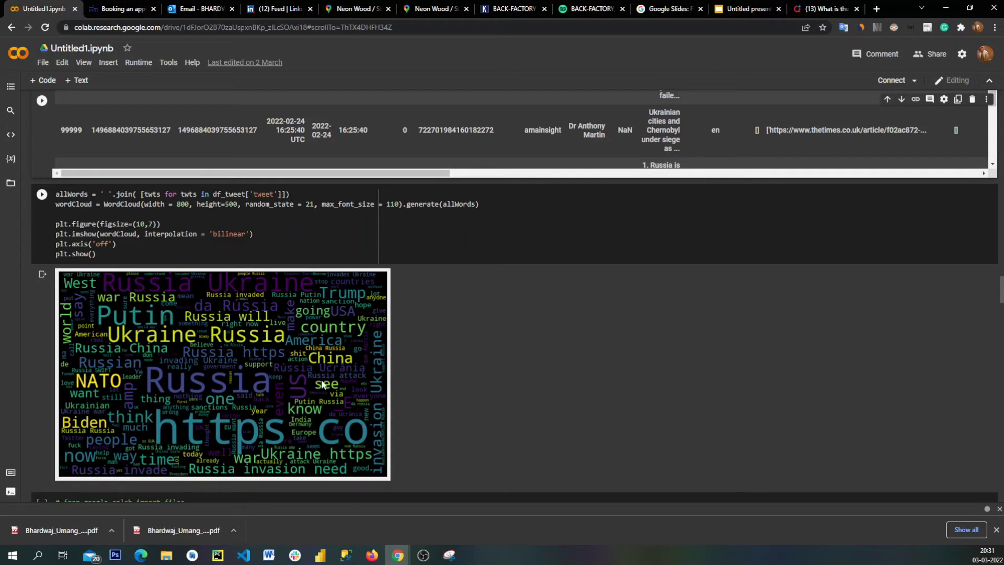
{"action": "scroll", "scroll_direction": "down", "scroll_amount": 3}
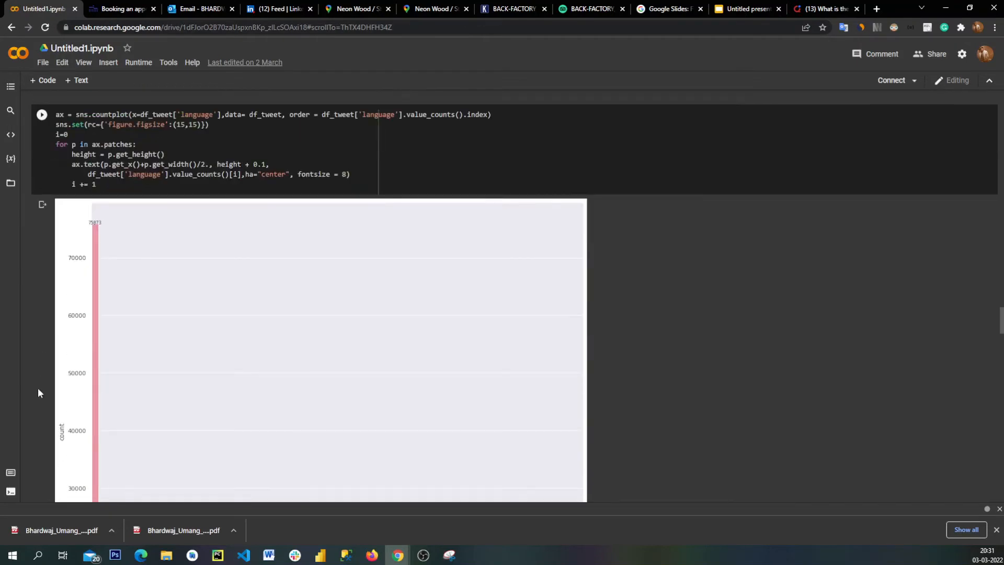
Highlight countplot in the chart code and reach the tweet Analysis, Polarity, Subjectivity table
{"action": "scroll", "scroll_direction": "down", "scroll_amount": 3}
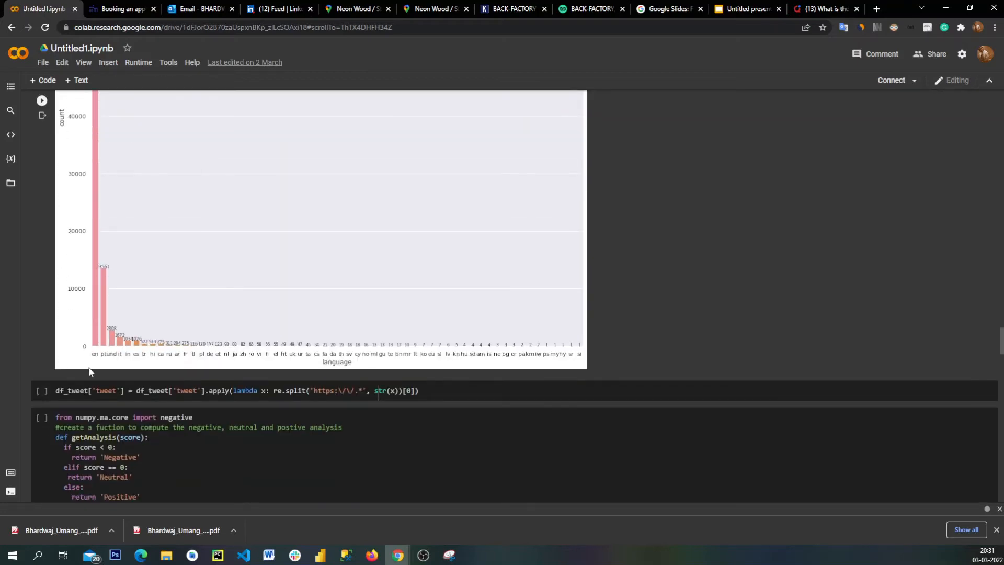
{"action": "mouse_move", "coordinate": [105, 358]}
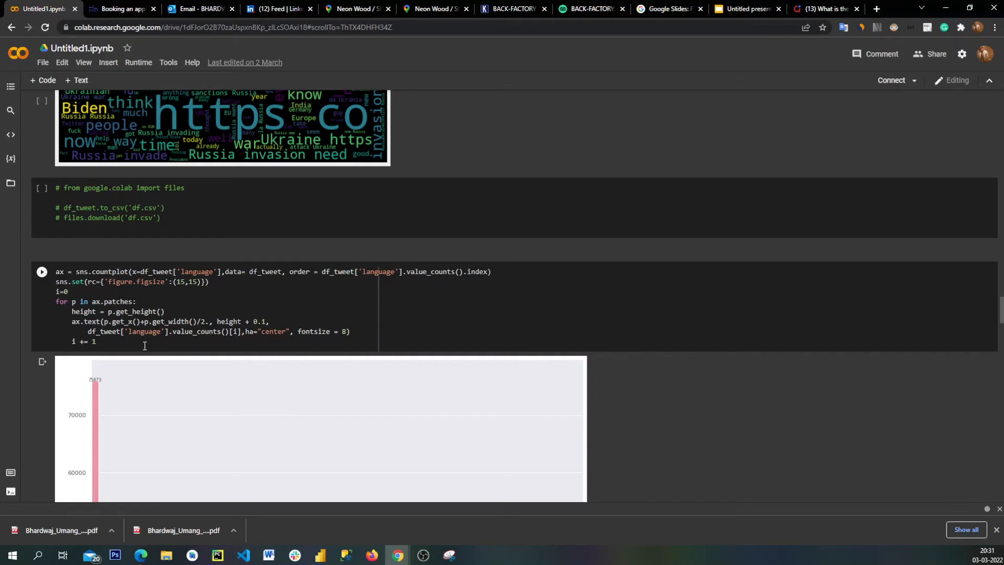
{"action": "scroll", "scroll_direction": "down", "scroll_amount": 3}
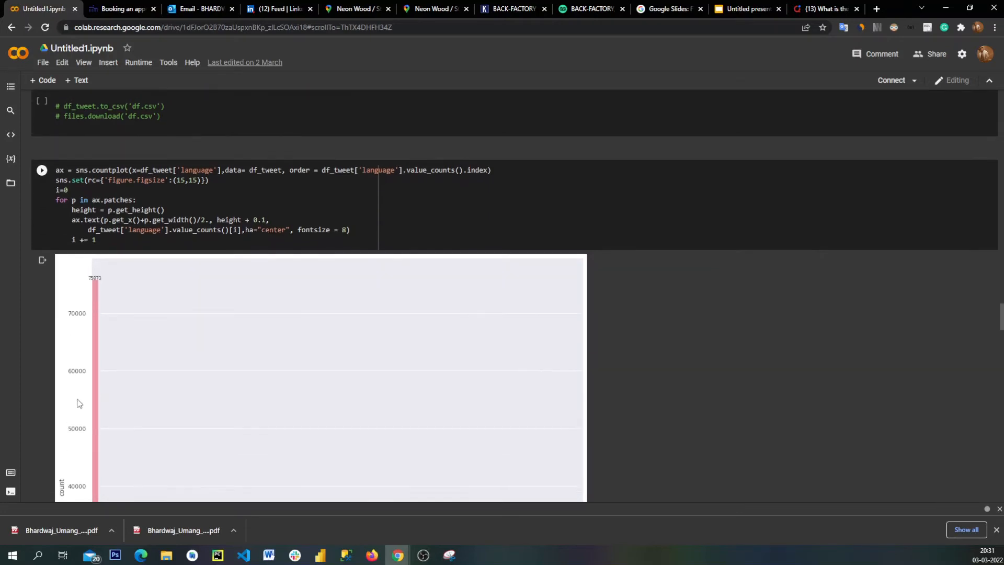
{"action": "double_click", "coordinate": [104, 166]}
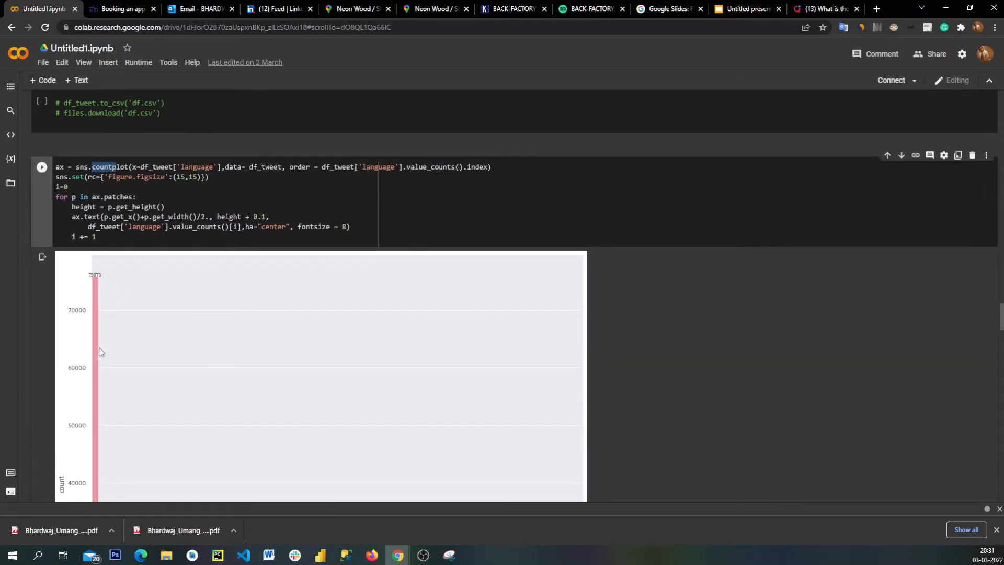
{"action": "scroll", "scroll_direction": "down", "scroll_amount": 3}
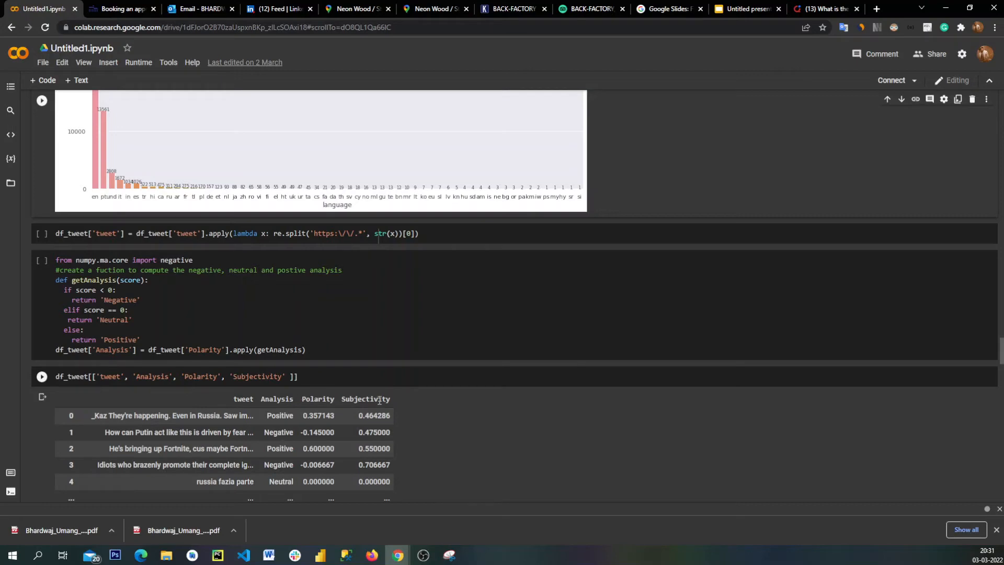
Scroll to the TextBlob cell and move its df_tweet output right to the Subjectivity and Polarity columns
{"action": "scroll", "scroll_direction": "down", "scroll_amount": 3}
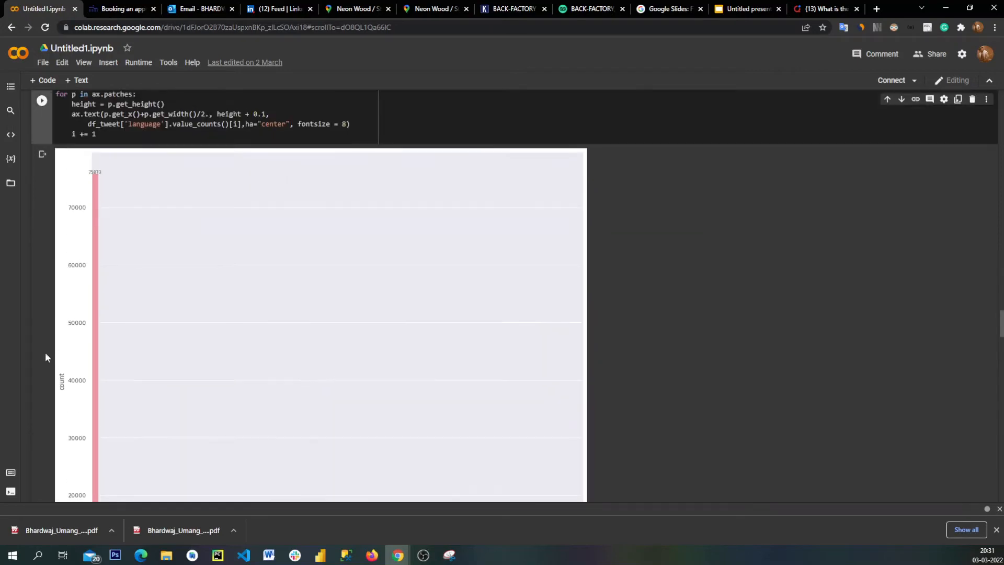
{"action": "scroll", "scroll_direction": "down", "scroll_amount": 3}
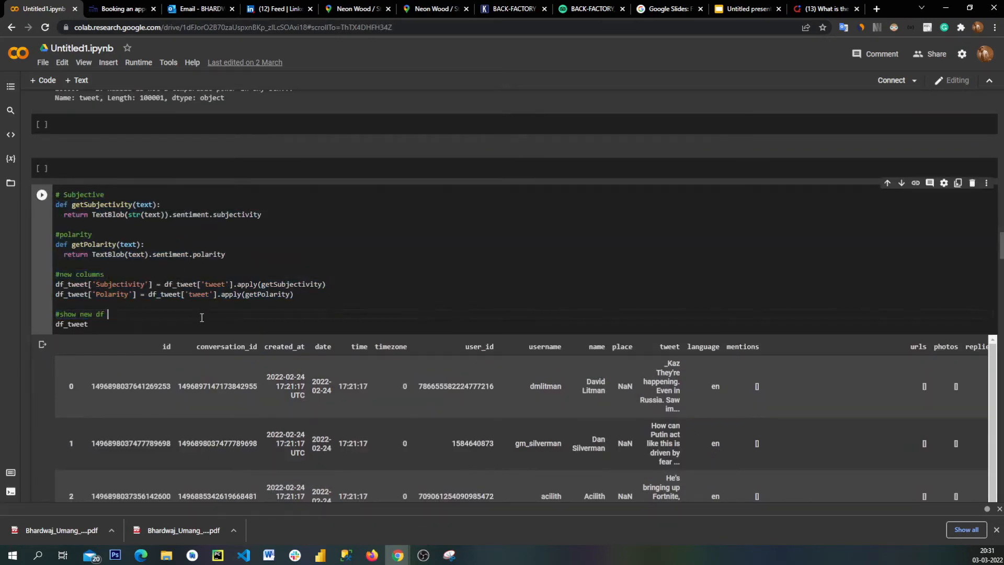
{"action": "mouse_move", "coordinate": [212, 325]}
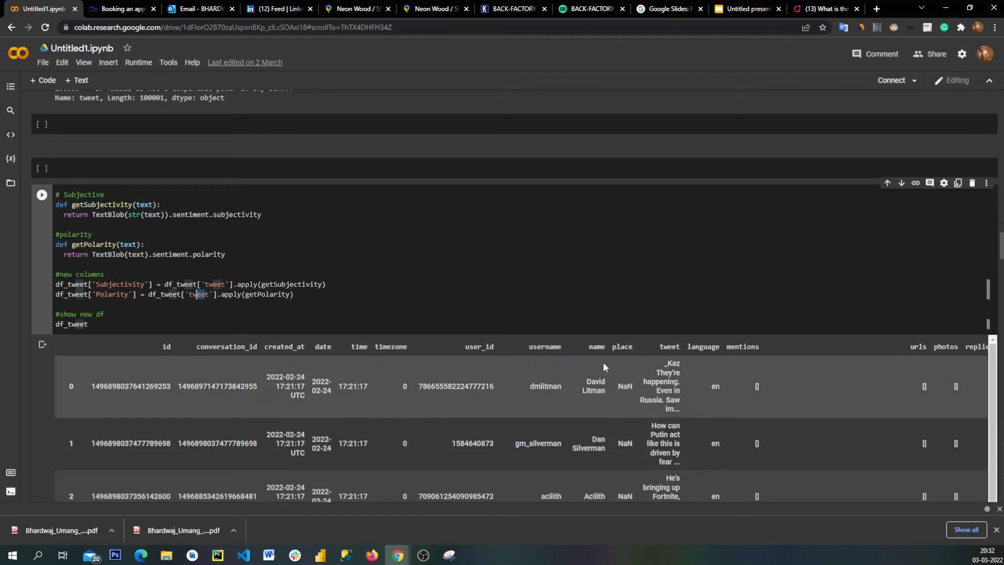
{"action": "scroll", "scroll_direction": "down", "scroll_amount": 3}
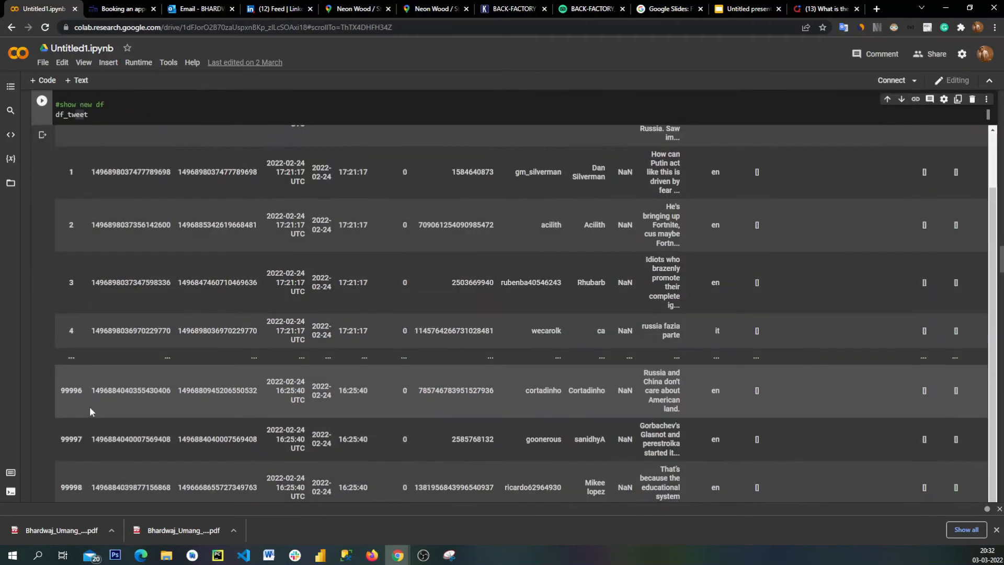
{"action": "scroll", "scroll_direction": "down", "scroll_amount": 3}
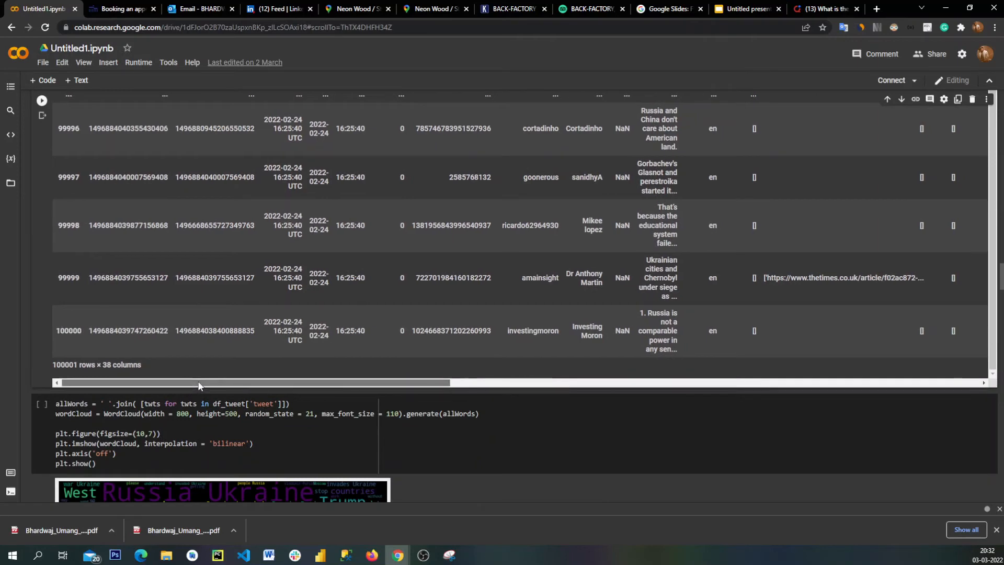
{"action": "scroll", "scroll_direction": "right", "scroll_amount": 3}
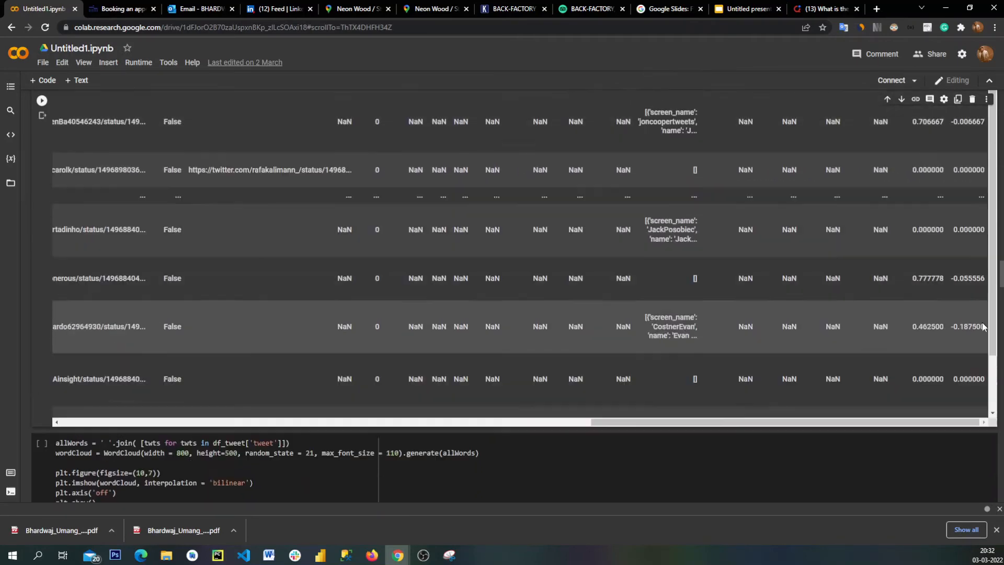
{"action": "scroll", "scroll_direction": "down", "scroll_amount": 3}
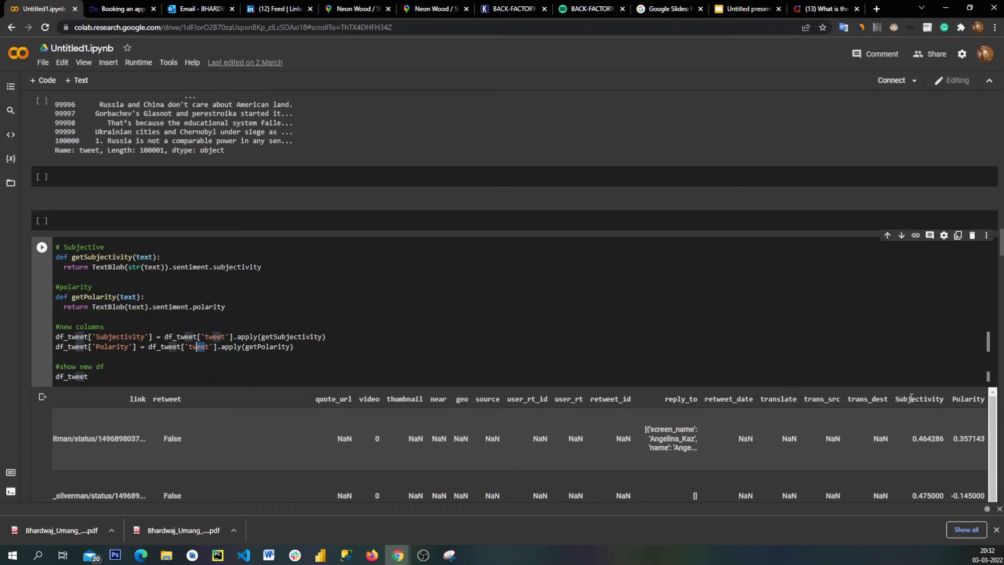
{"action": "mouse_move", "coordinate": [912, 397]}
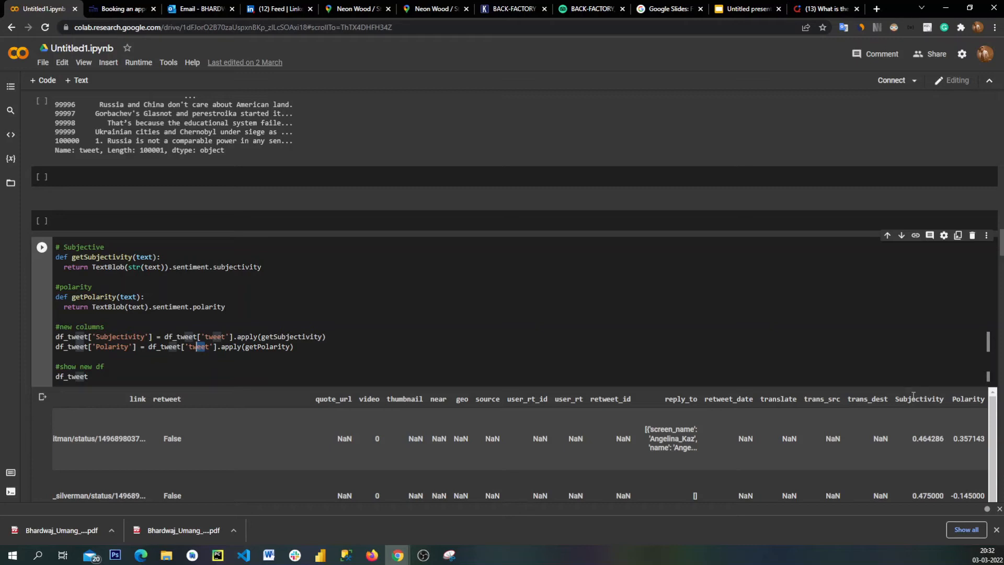
{"action": "mouse_move", "coordinate": [918, 397]}
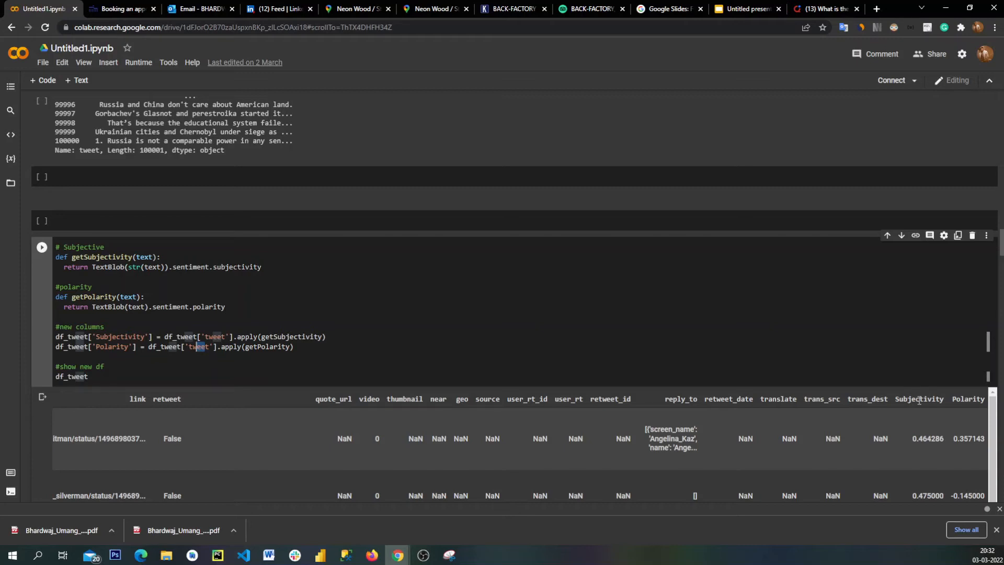
Highlight the Polarity column heading and the second tweet's negative value, then reach the WordCloud cell
{"action": "double_click", "coordinate": [918, 398]}
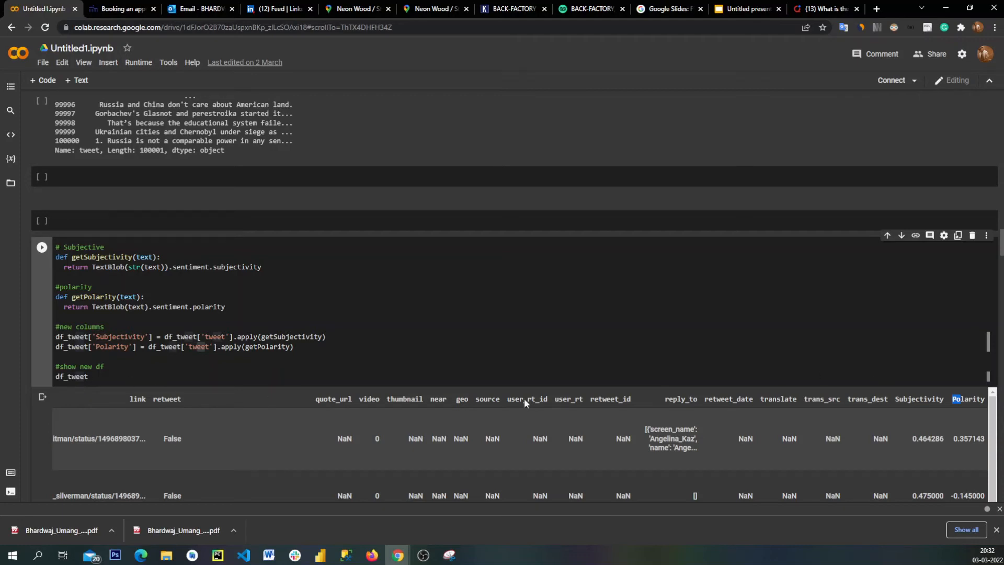
{"action": "mouse_move", "coordinate": [970, 401]}
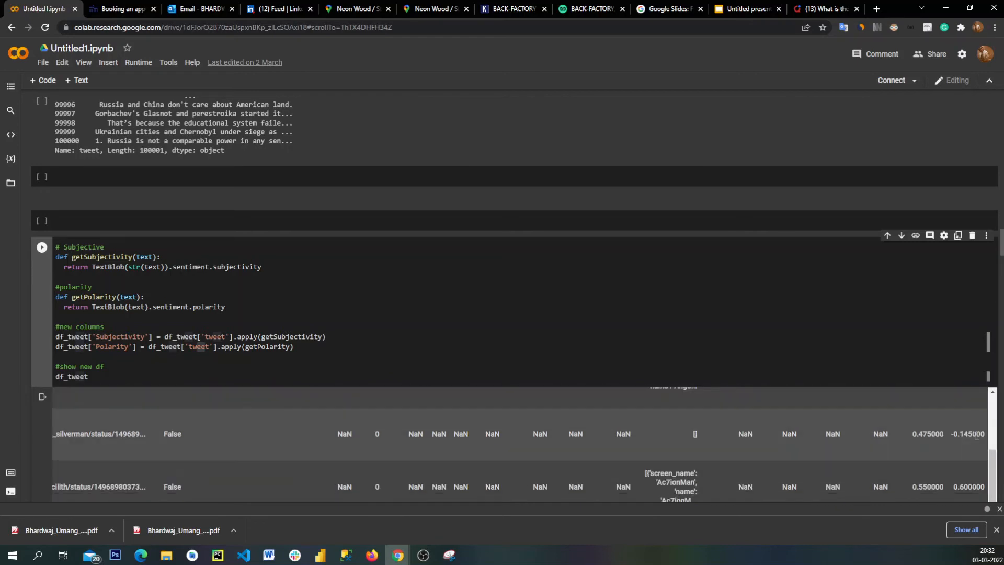
{"action": "double_click", "coordinate": [968, 433]}
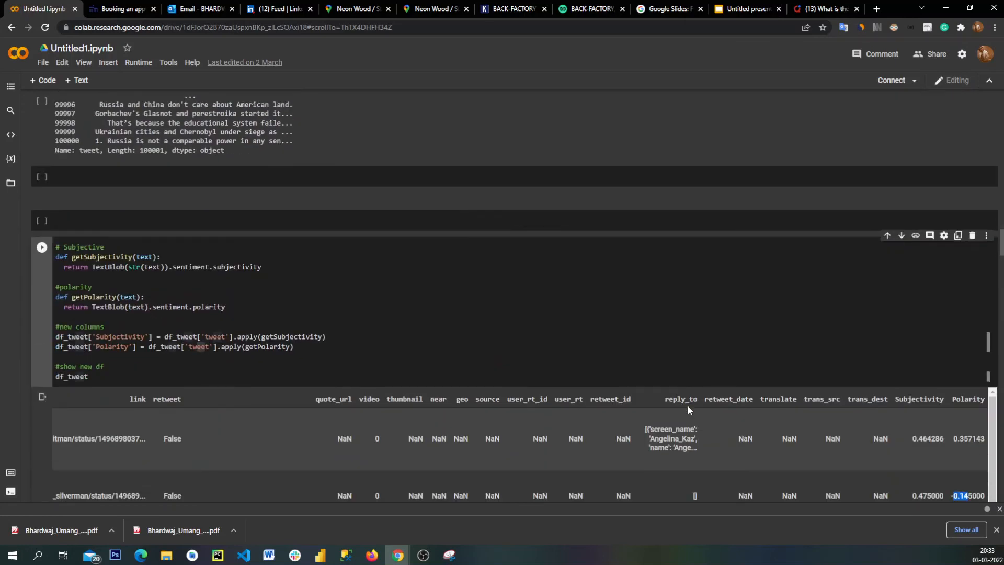
{"action": "scroll", "scroll_direction": "down", "scroll_amount": 3}
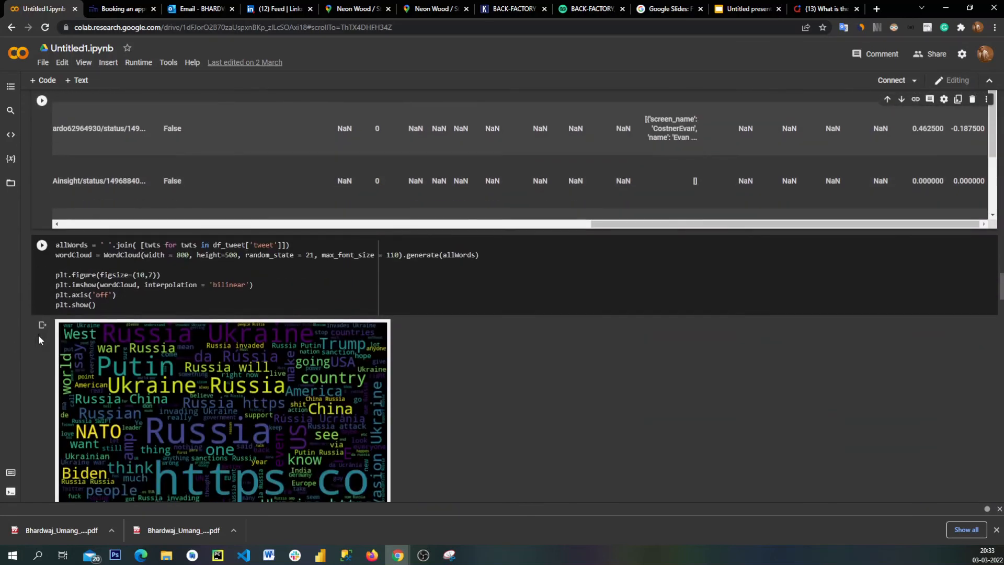
{"action": "scroll", "scroll_direction": "down", "scroll_amount": 3}
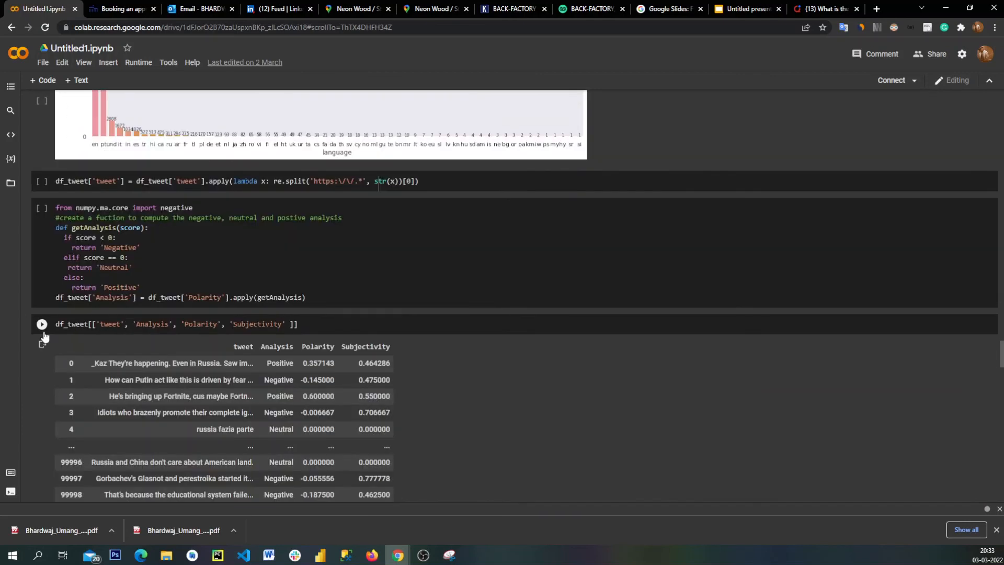
{"action": "scroll", "scroll_direction": "down", "scroll_amount": 3}
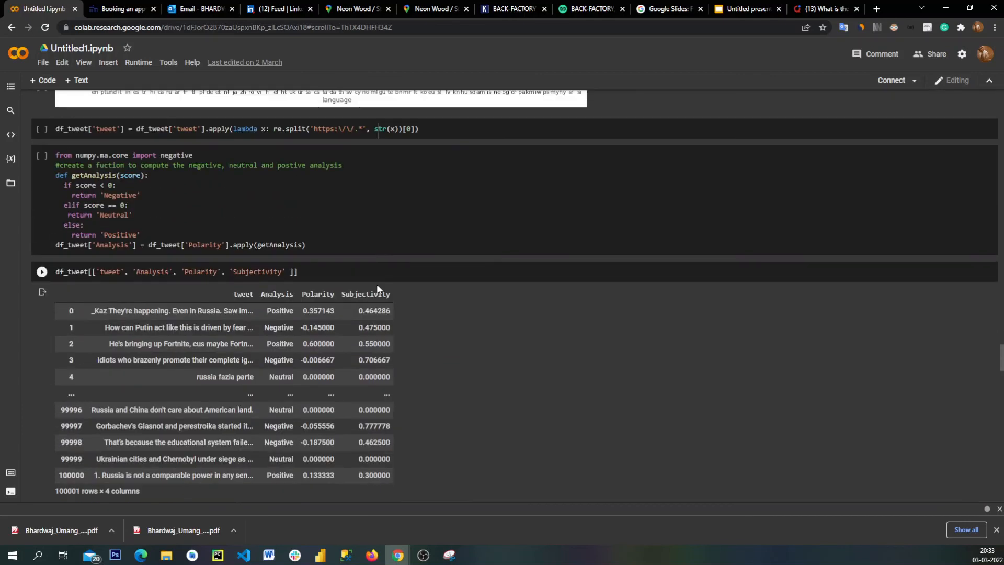
{"action": "mouse_move", "coordinate": [293, 318]}
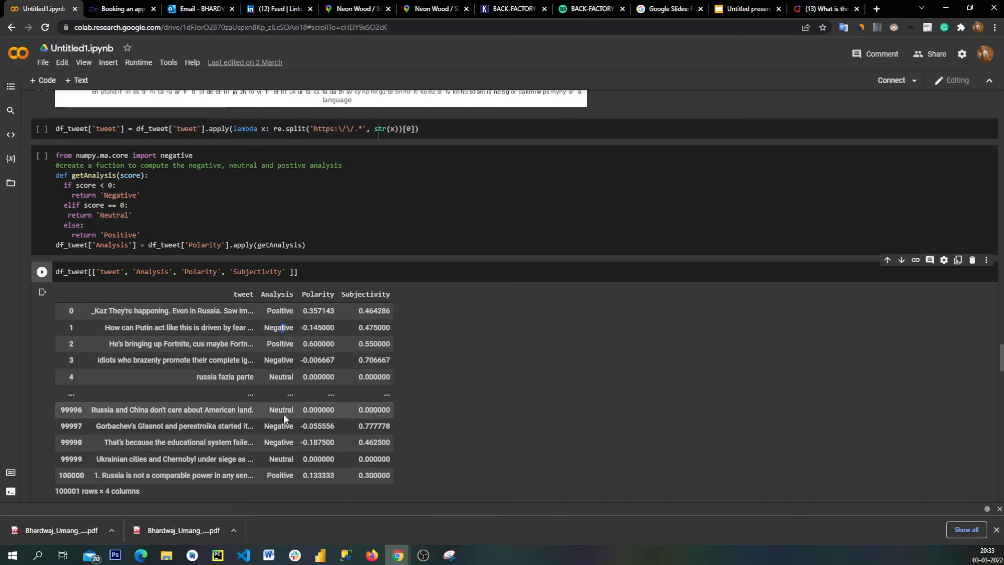
{"action": "scroll", "scroll_direction": "down", "scroll_amount": 3}
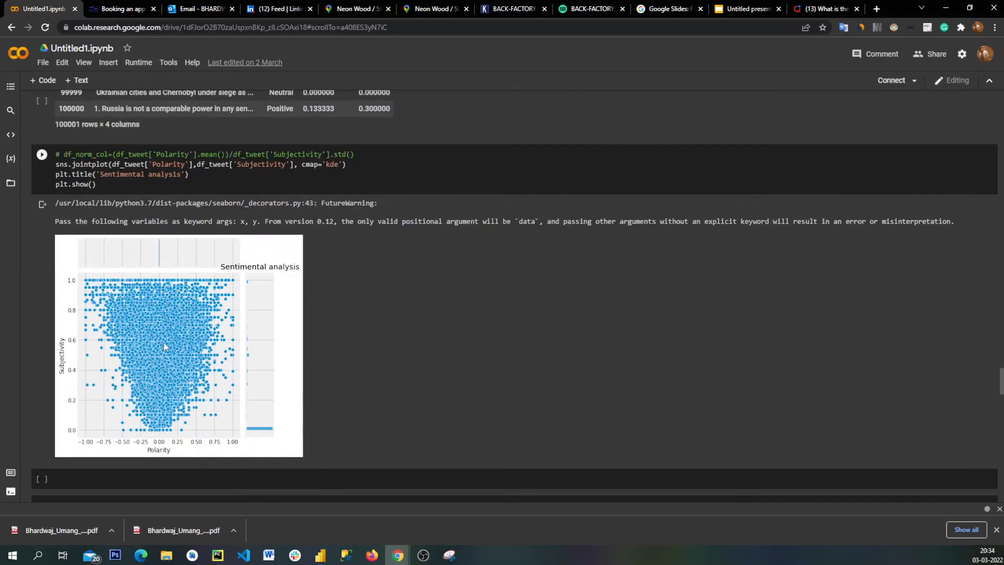
{"action": "mouse_move", "coordinate": [149, 365]}
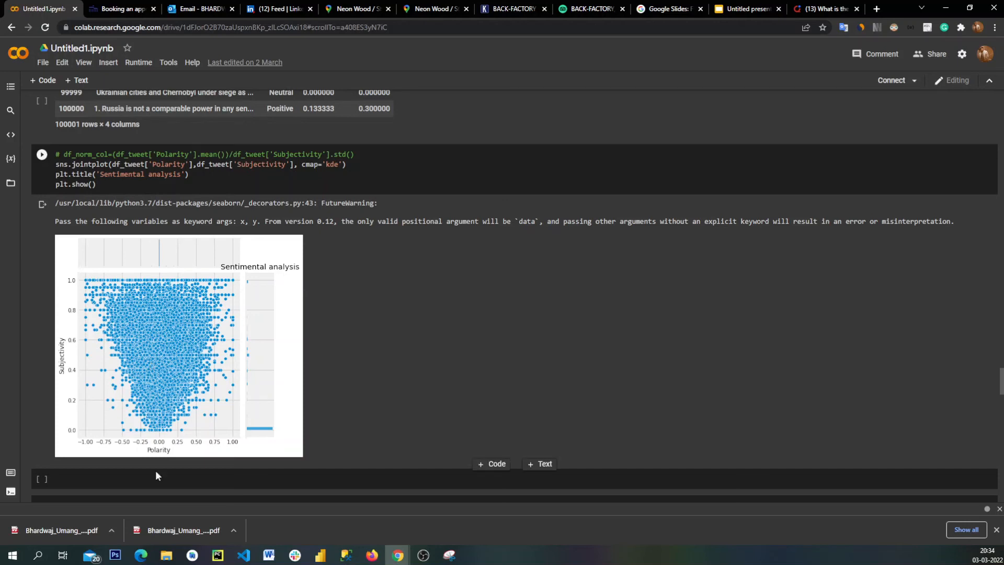
{"action": "mouse_move", "coordinate": [278, 430]}
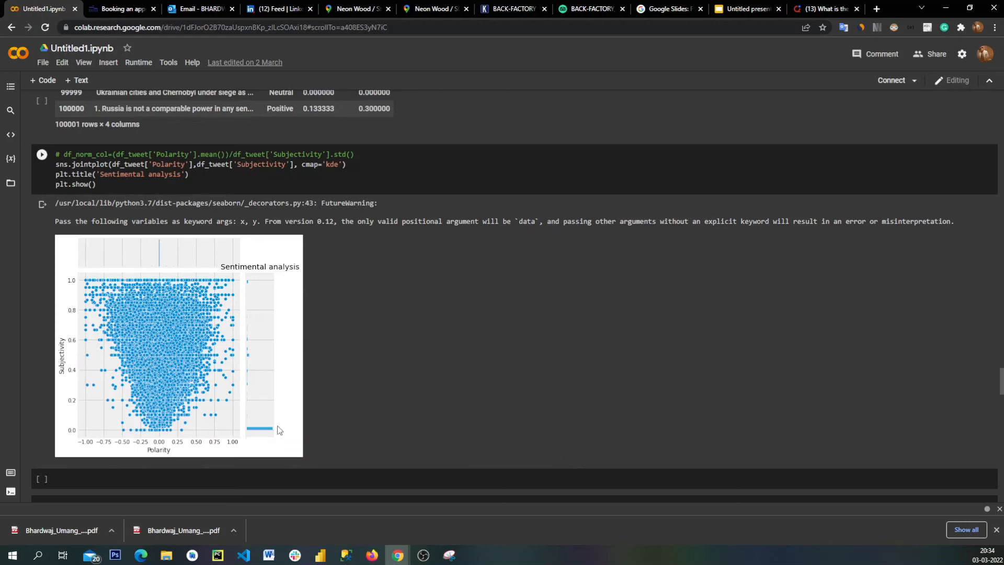
{"action": "mouse_move", "coordinate": [172, 265]}
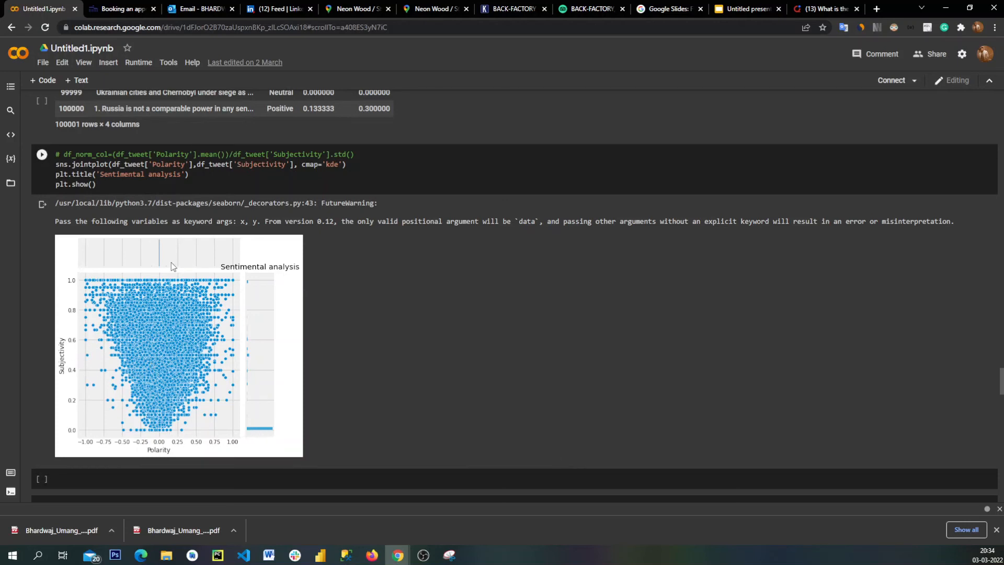
{"action": "mouse_move", "coordinate": [160, 332]}
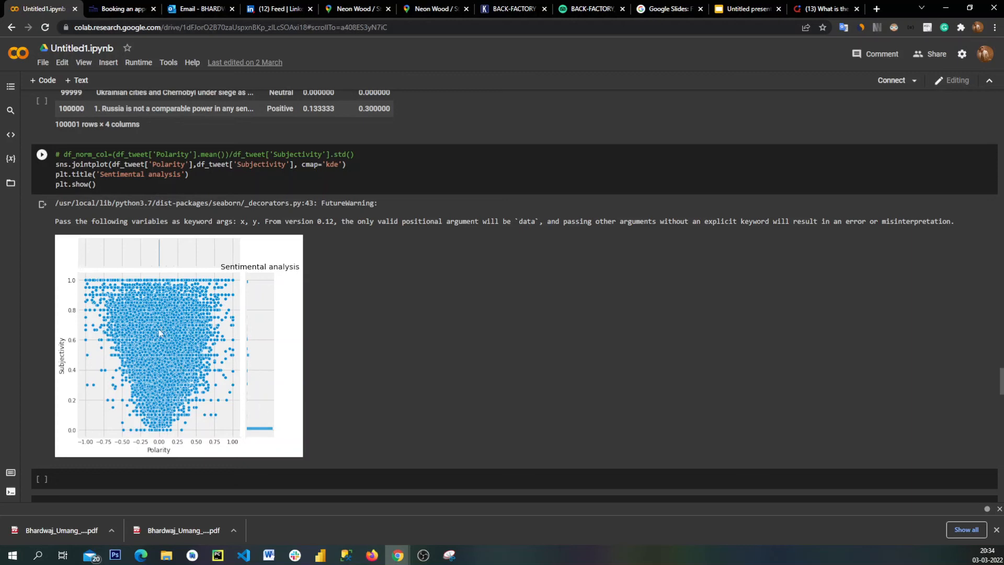
{"action": "scroll", "scroll_direction": "down", "scroll_amount": 3}
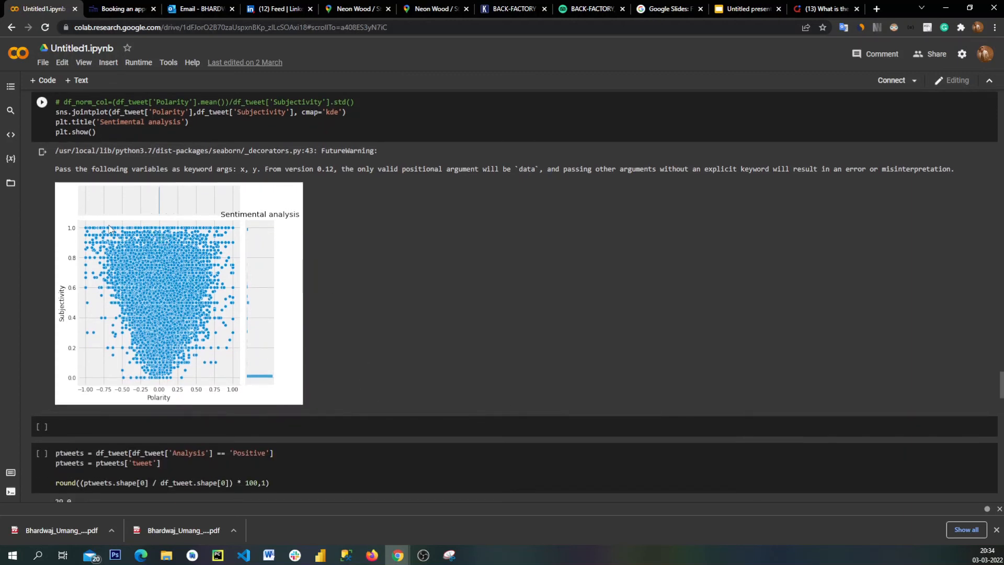
{"action": "mouse_move", "coordinate": [422, 366]}
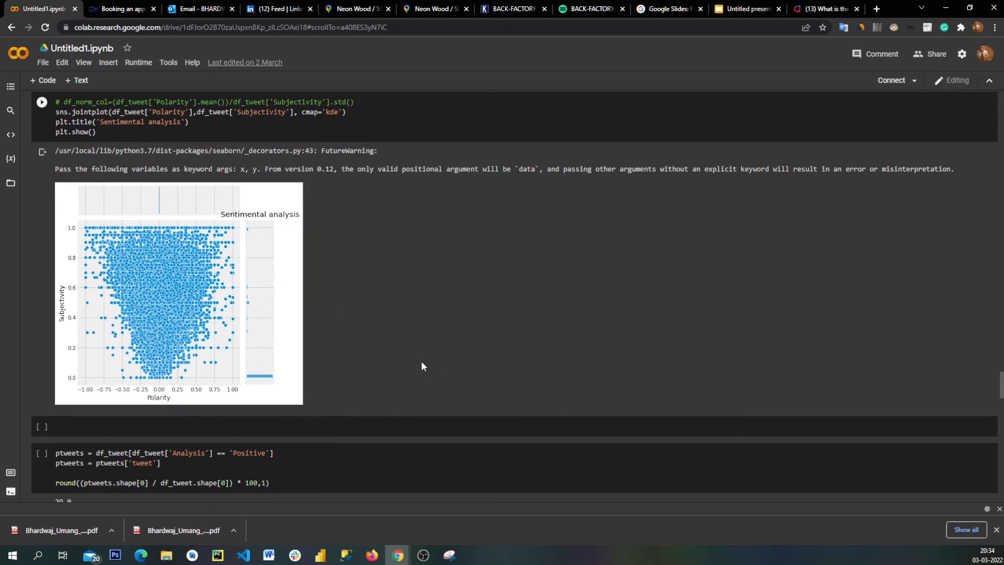
{"action": "scroll", "scroll_direction": "down", "scroll_amount": 3}
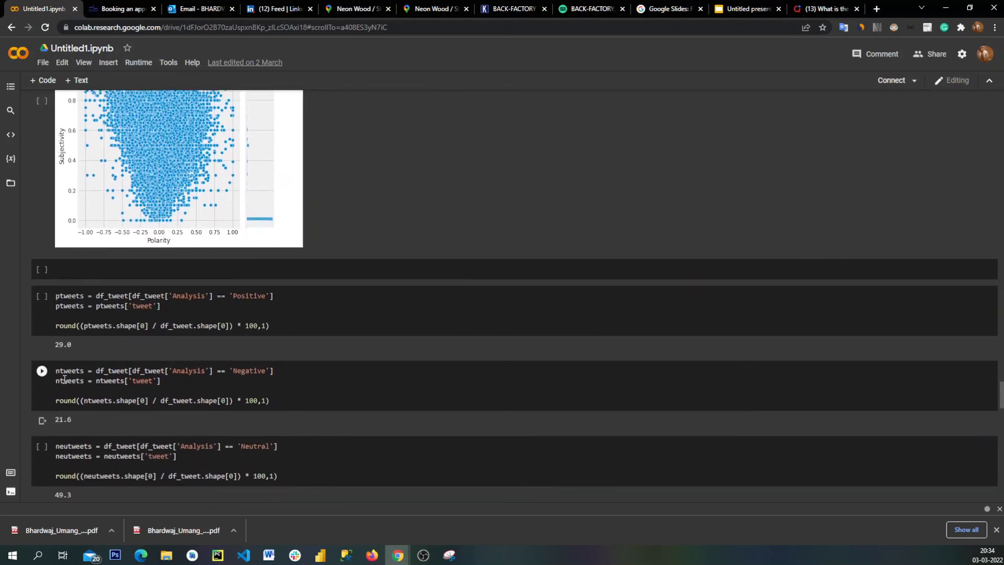
{"action": "scroll", "scroll_direction": "down", "scroll_amount": 3}
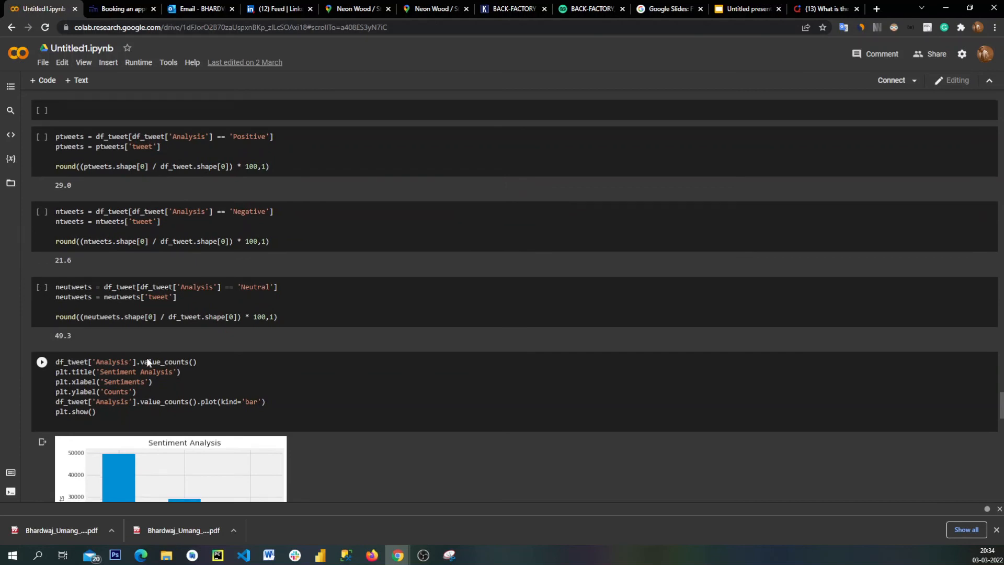
{"action": "scroll", "scroll_direction": "down", "scroll_amount": 3}
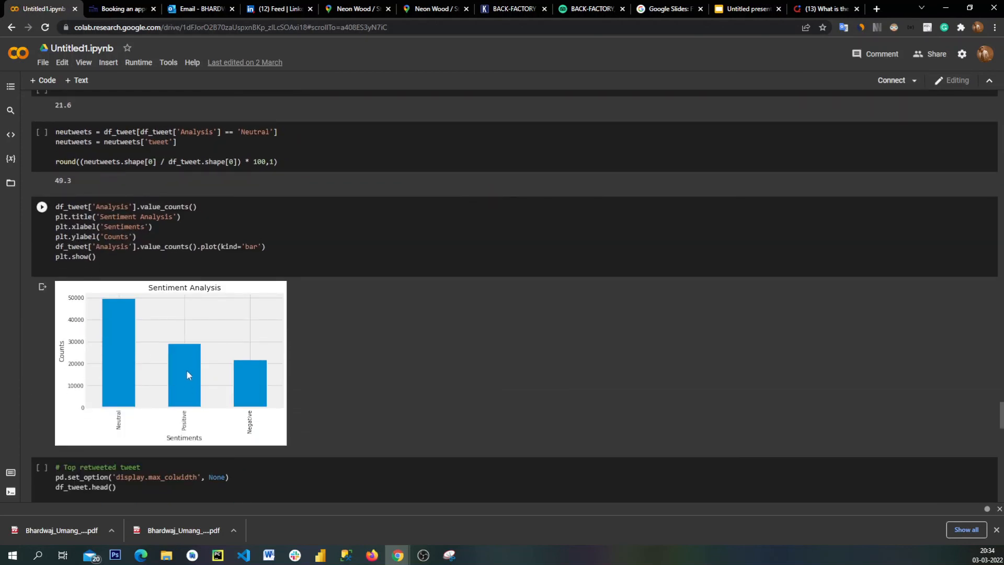
{"action": "mouse_move", "coordinate": [122, 318]}
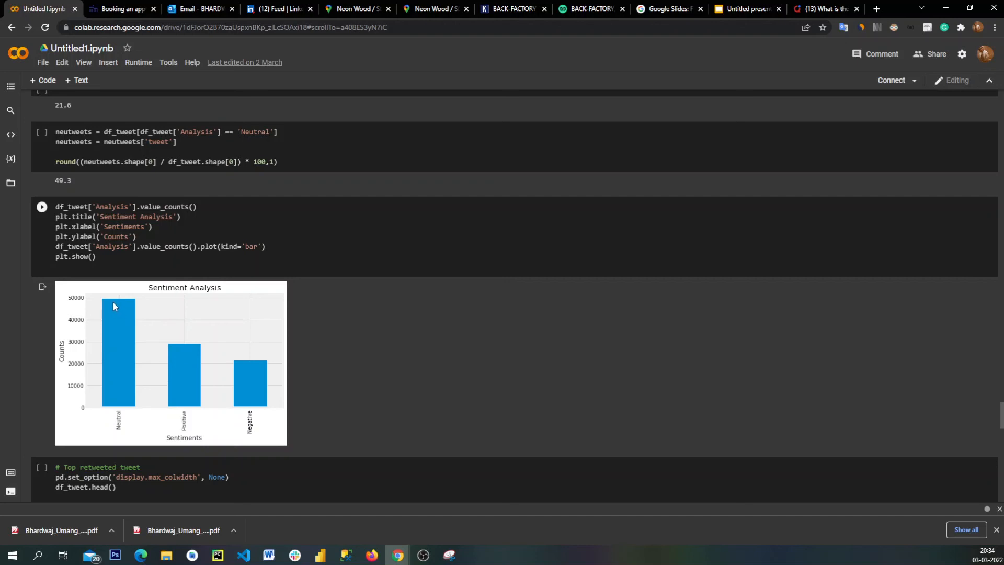
{"action": "mouse_move", "coordinate": [109, 393]}
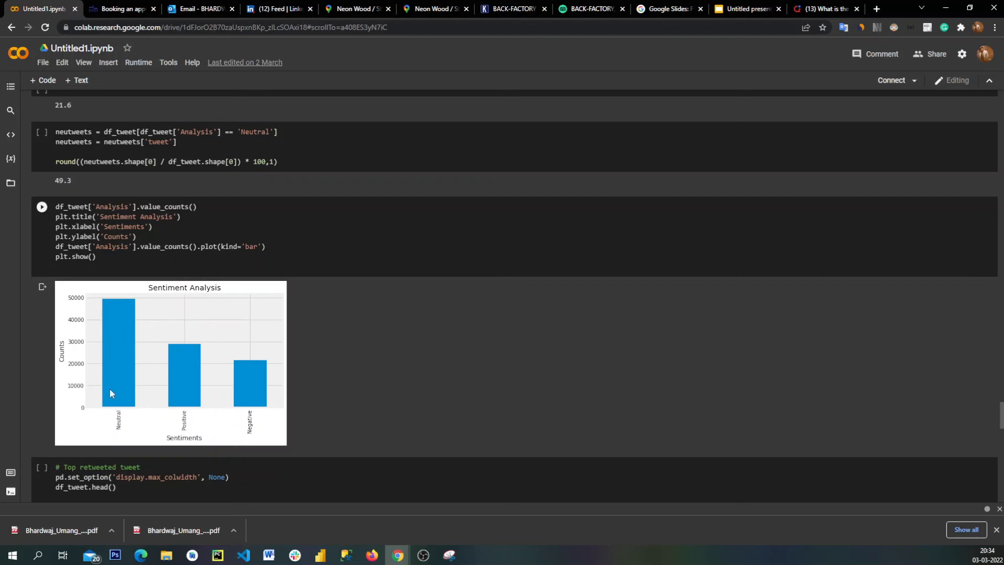
{"action": "mouse_move", "coordinate": [185, 359]}
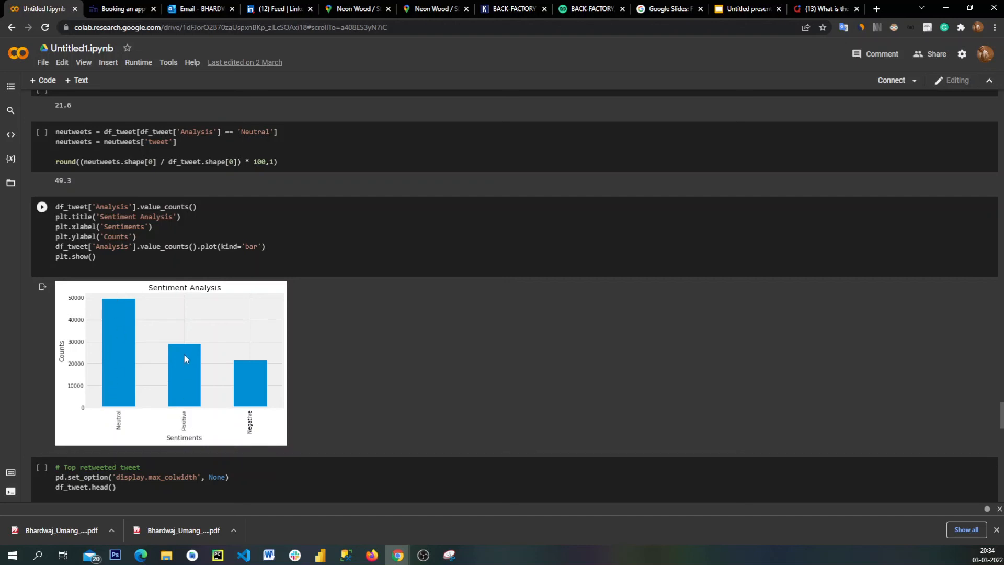
{"action": "mouse_move", "coordinate": [235, 365]}
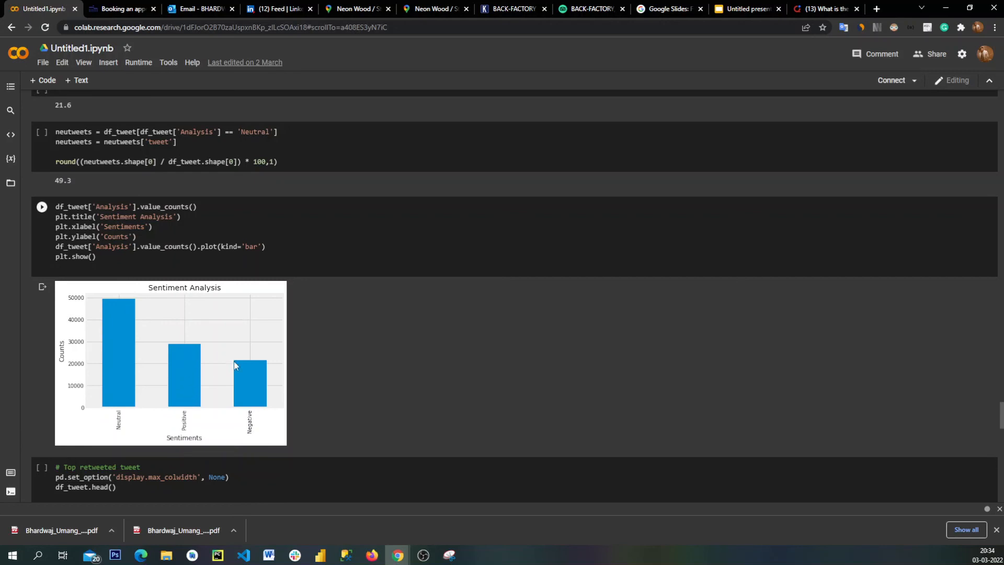
{"action": "mouse_move", "coordinate": [253, 372]}
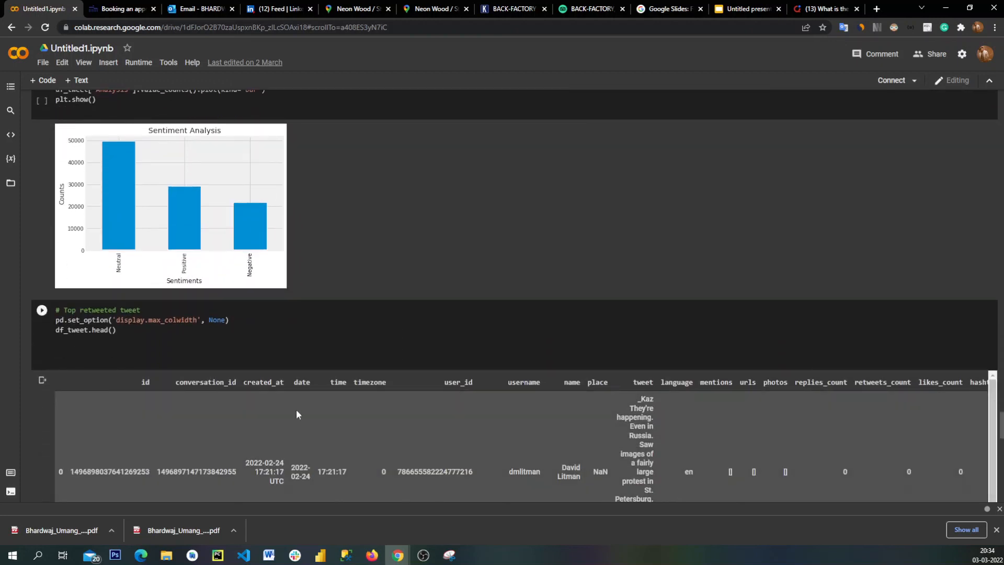
{"action": "scroll", "scroll_direction": "down", "scroll_amount": 3}
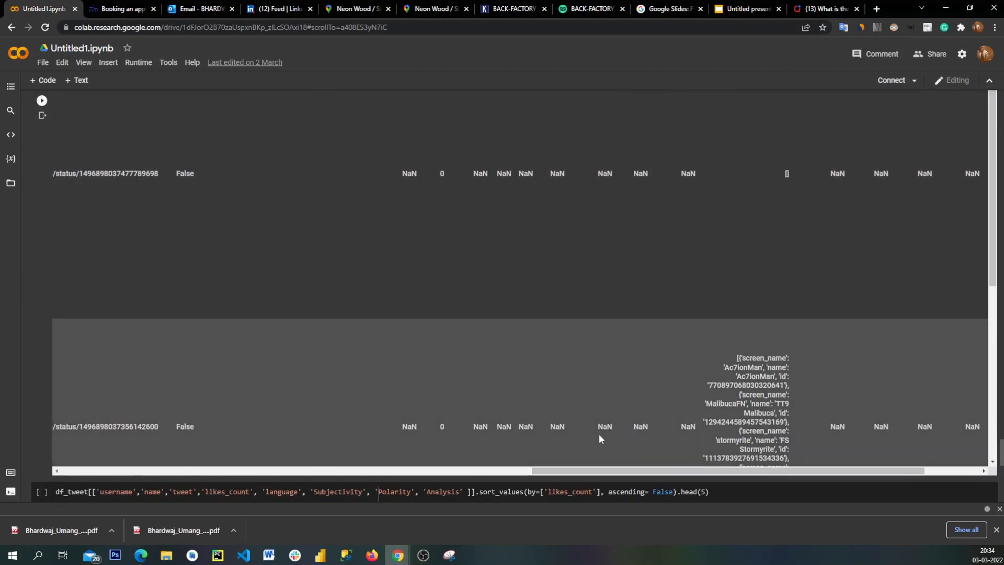
{"action": "scroll", "scroll_direction": "down", "scroll_amount": 3}
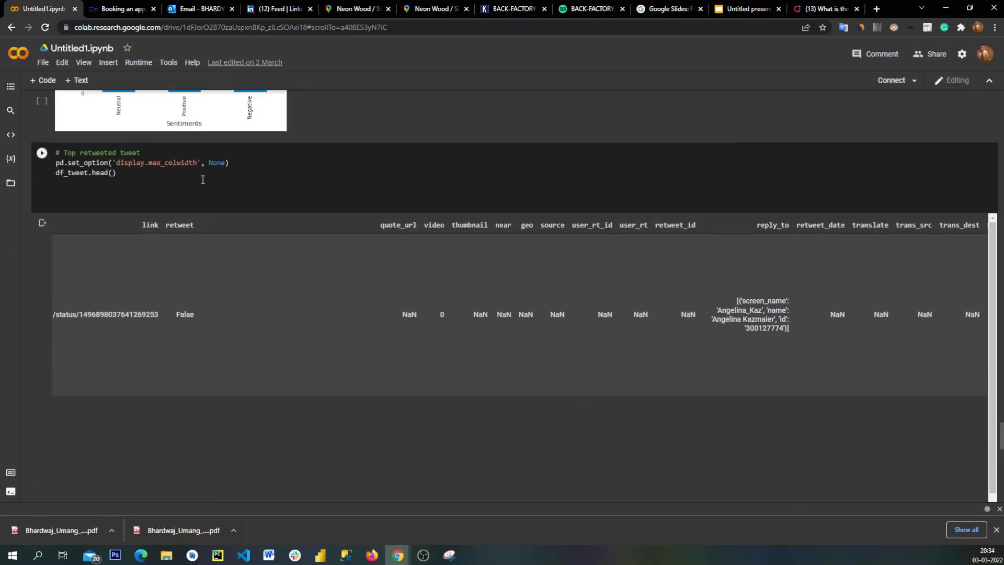
{"action": "mouse_move", "coordinate": [186, 186]}
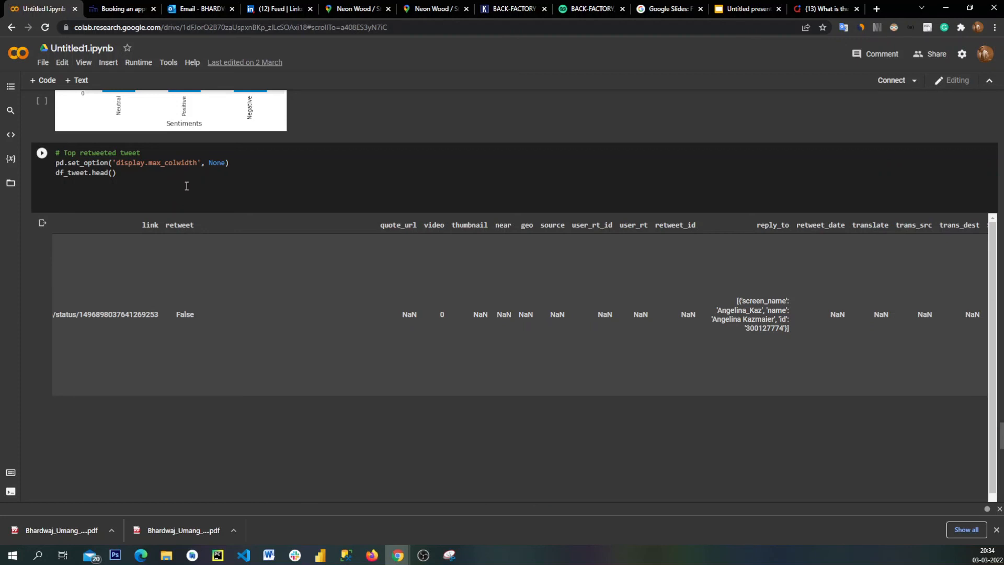
{"action": "scroll", "scroll_direction": "down", "scroll_amount": 3}
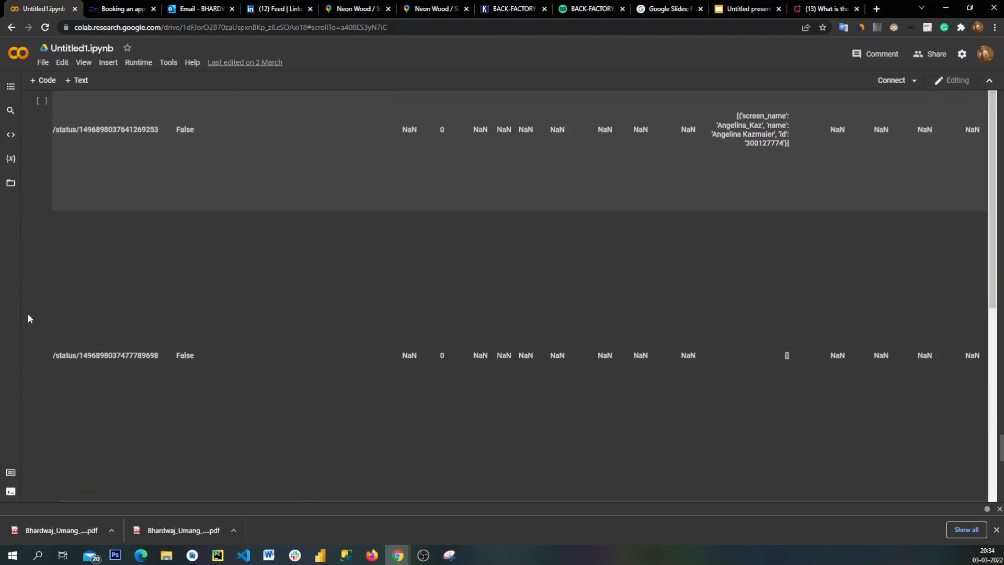
{"action": "left_click", "coordinate": [41, 229]}
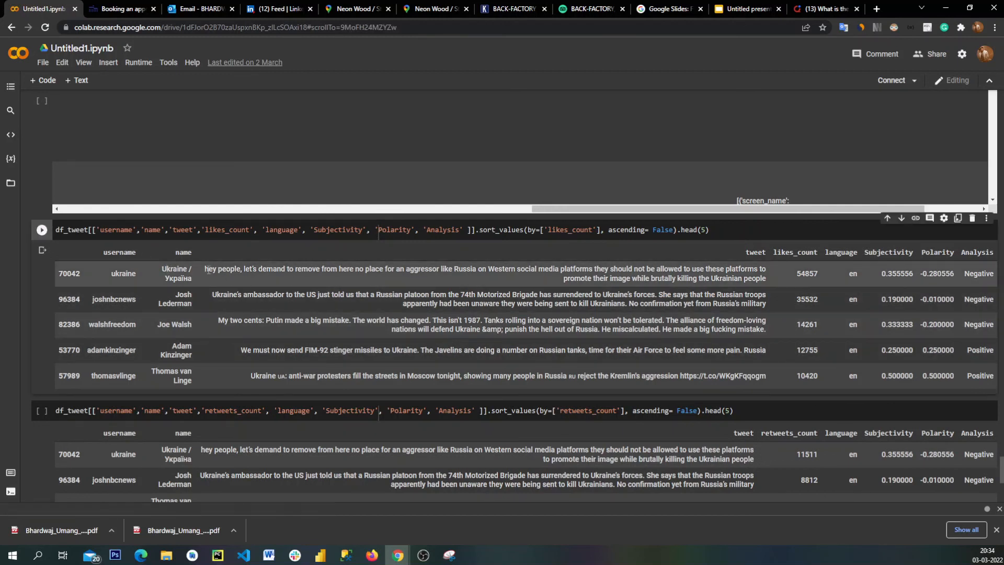
{"action": "double_click", "coordinate": [221, 269]}
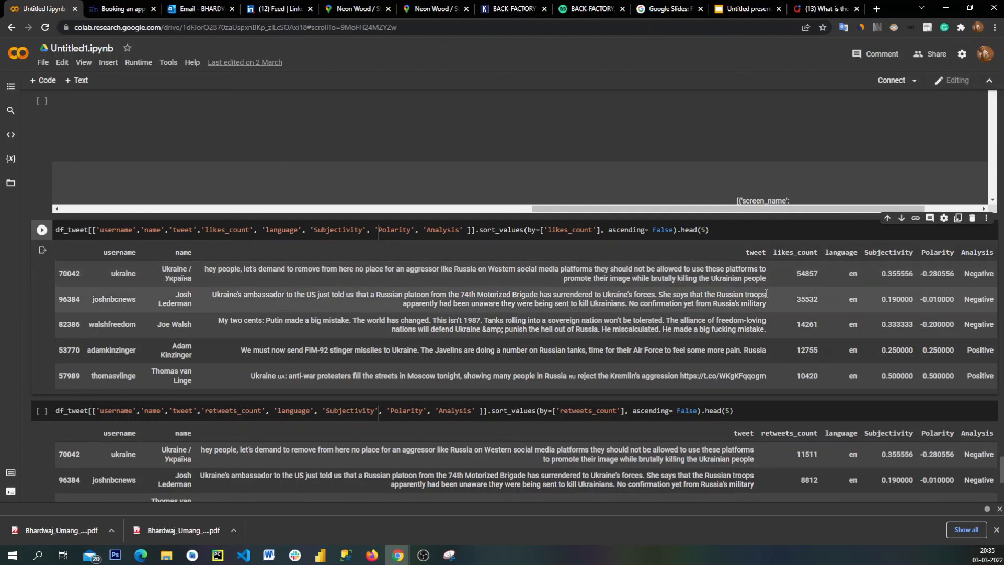
{"action": "double_click", "coordinate": [807, 273]}
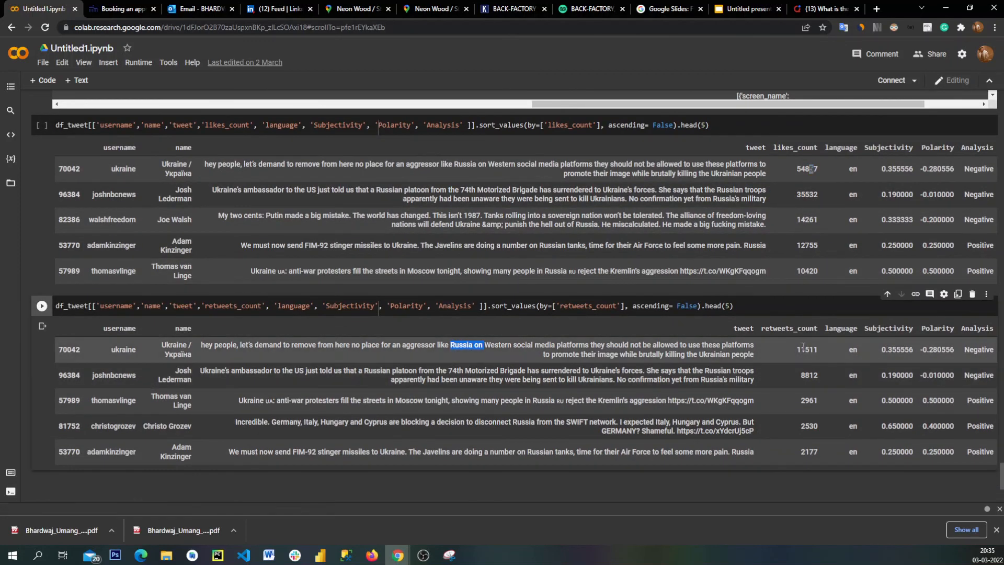
{"action": "scroll", "scroll_direction": "down", "scroll_amount": 3}
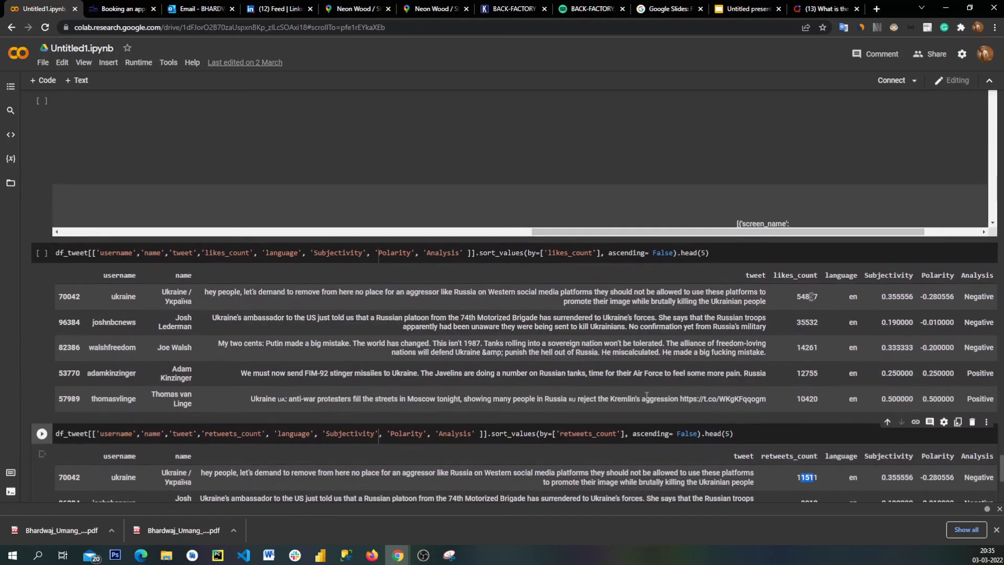
{"action": "scroll", "scroll_direction": "down", "scroll_amount": 3}
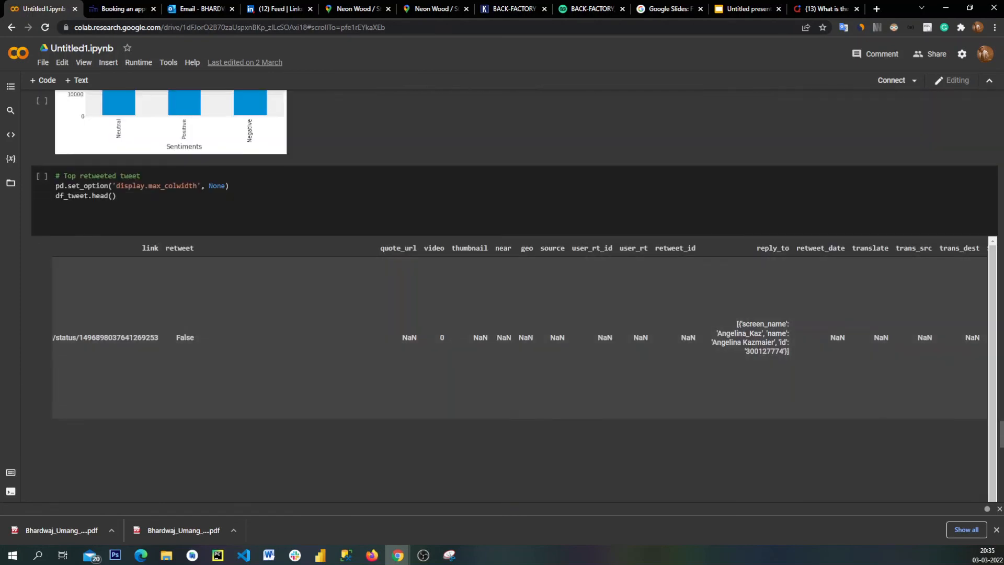
{"action": "scroll", "scroll_direction": "down", "scroll_amount": 3}
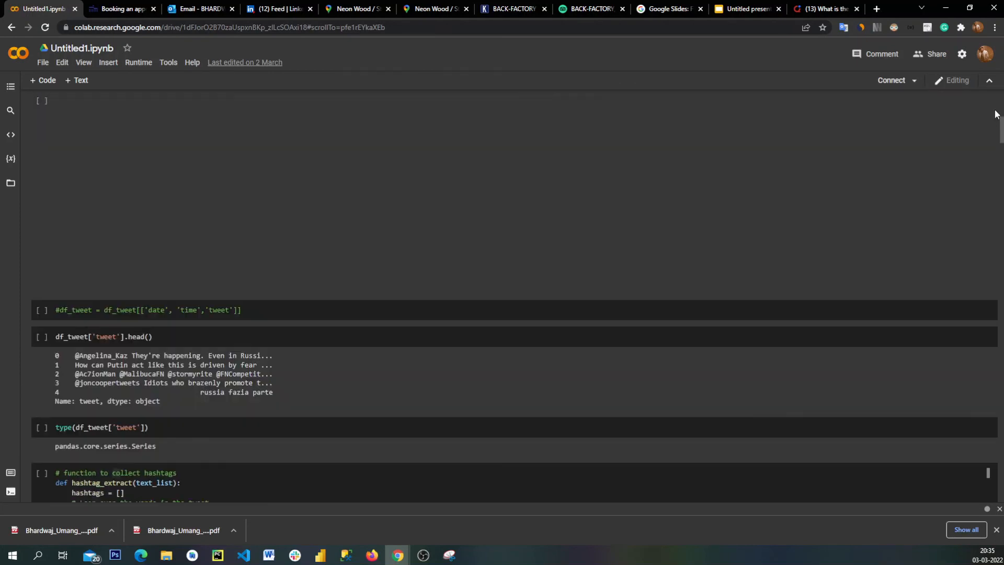